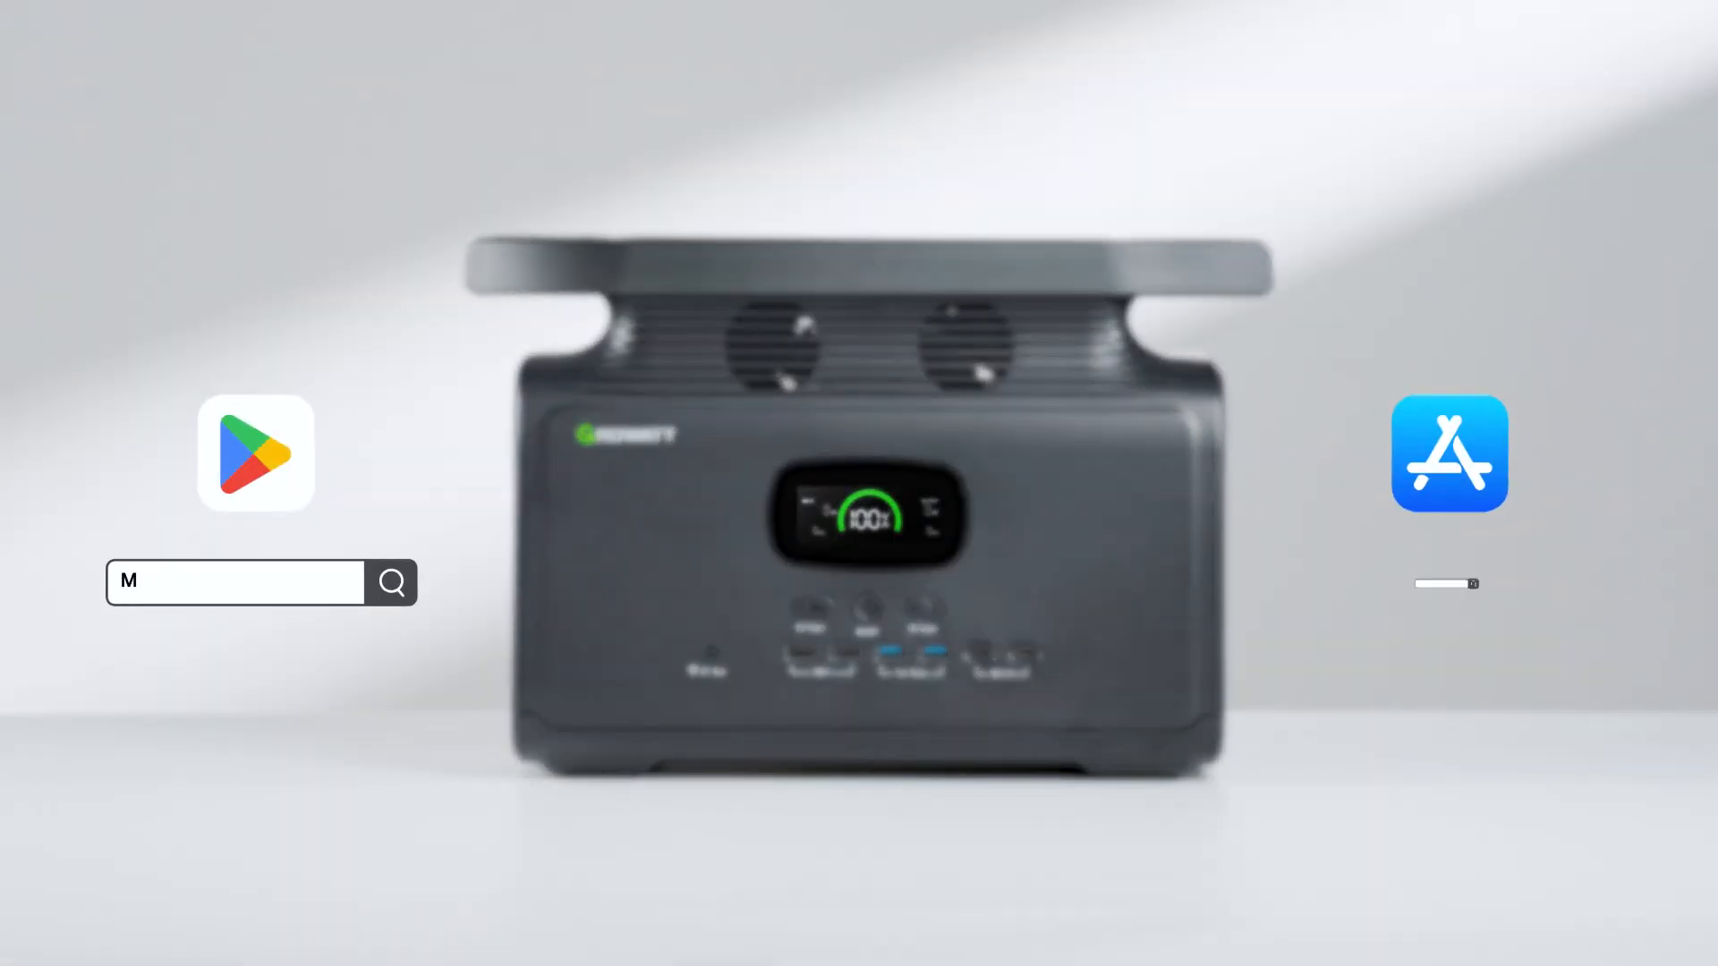
Search for MyGrowatt, install and open the app, and reach the Add device list.
text(yGro)
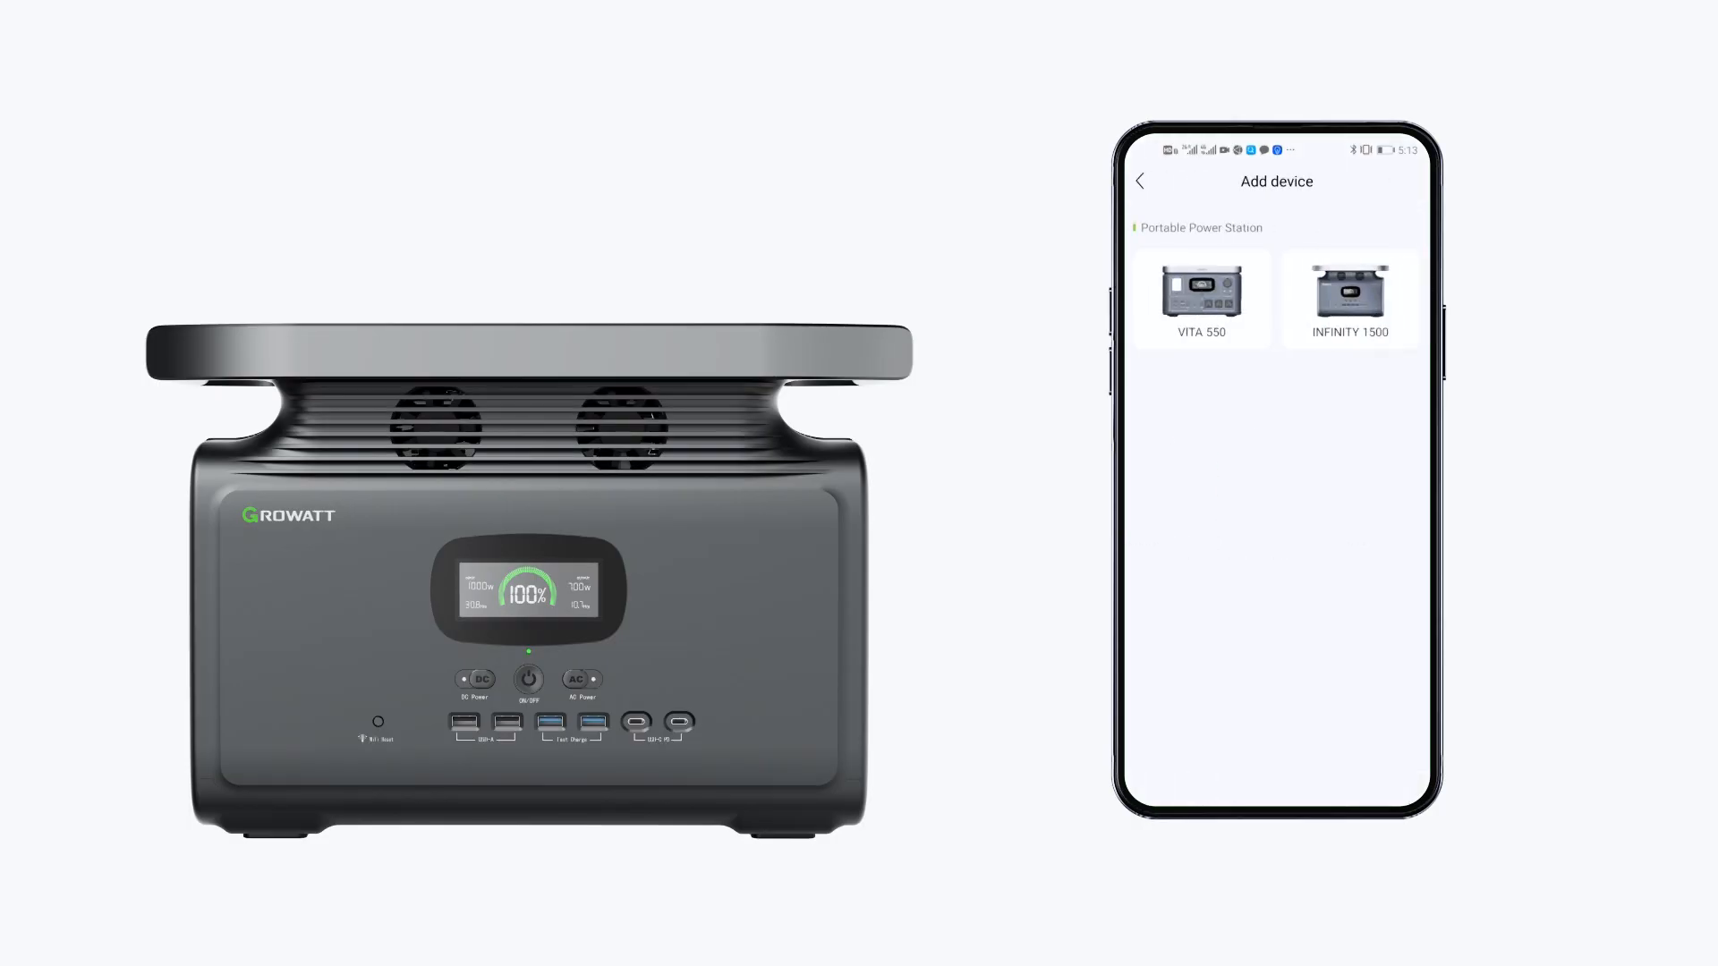
Add the INFINITY 1500, confirming it is powered on with Bluetooth light, and connect to it.
click(1350, 298)
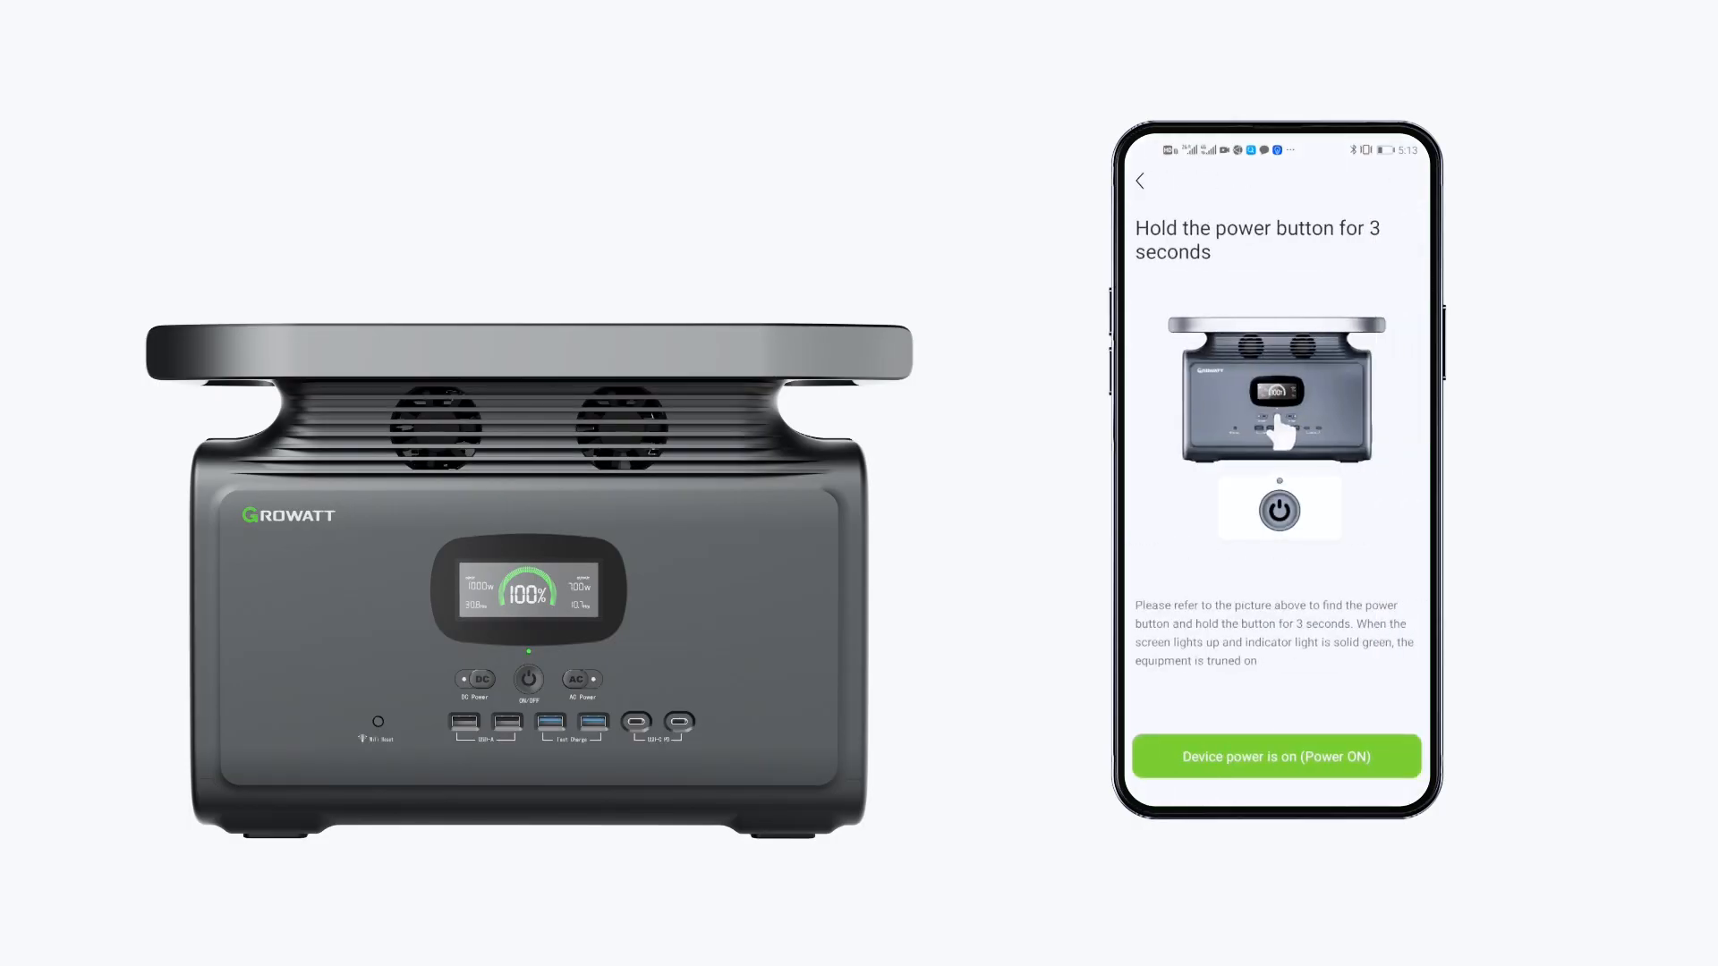
click(1275, 756)
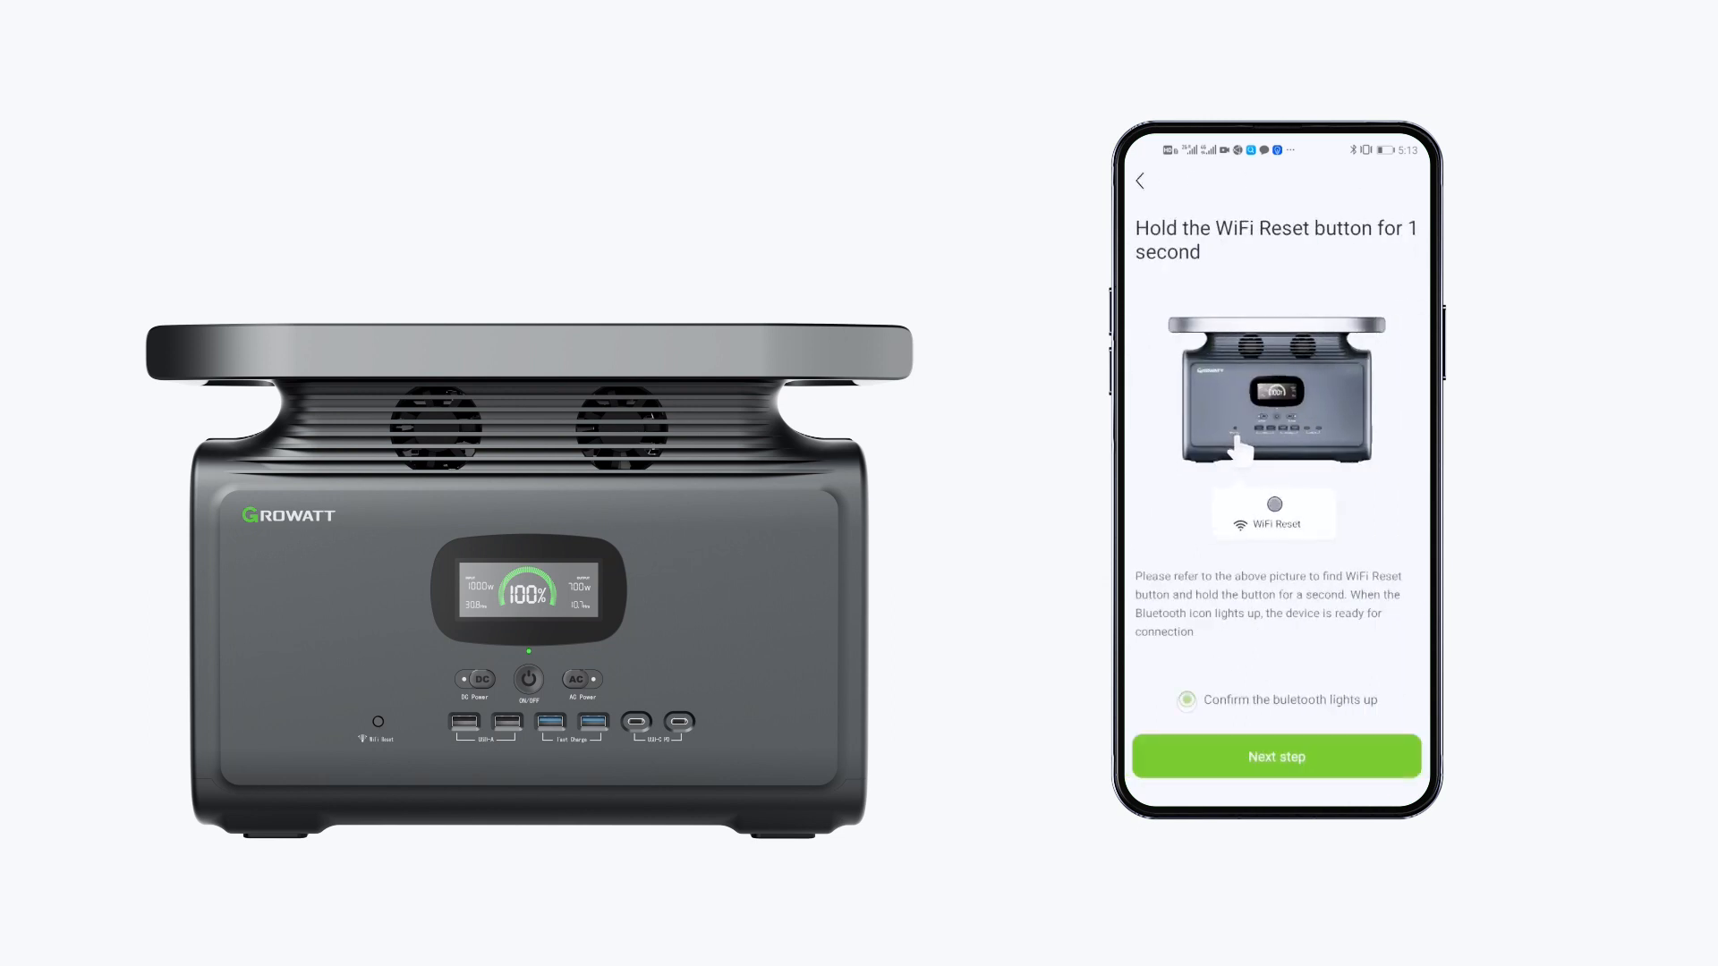
click(1275, 757)
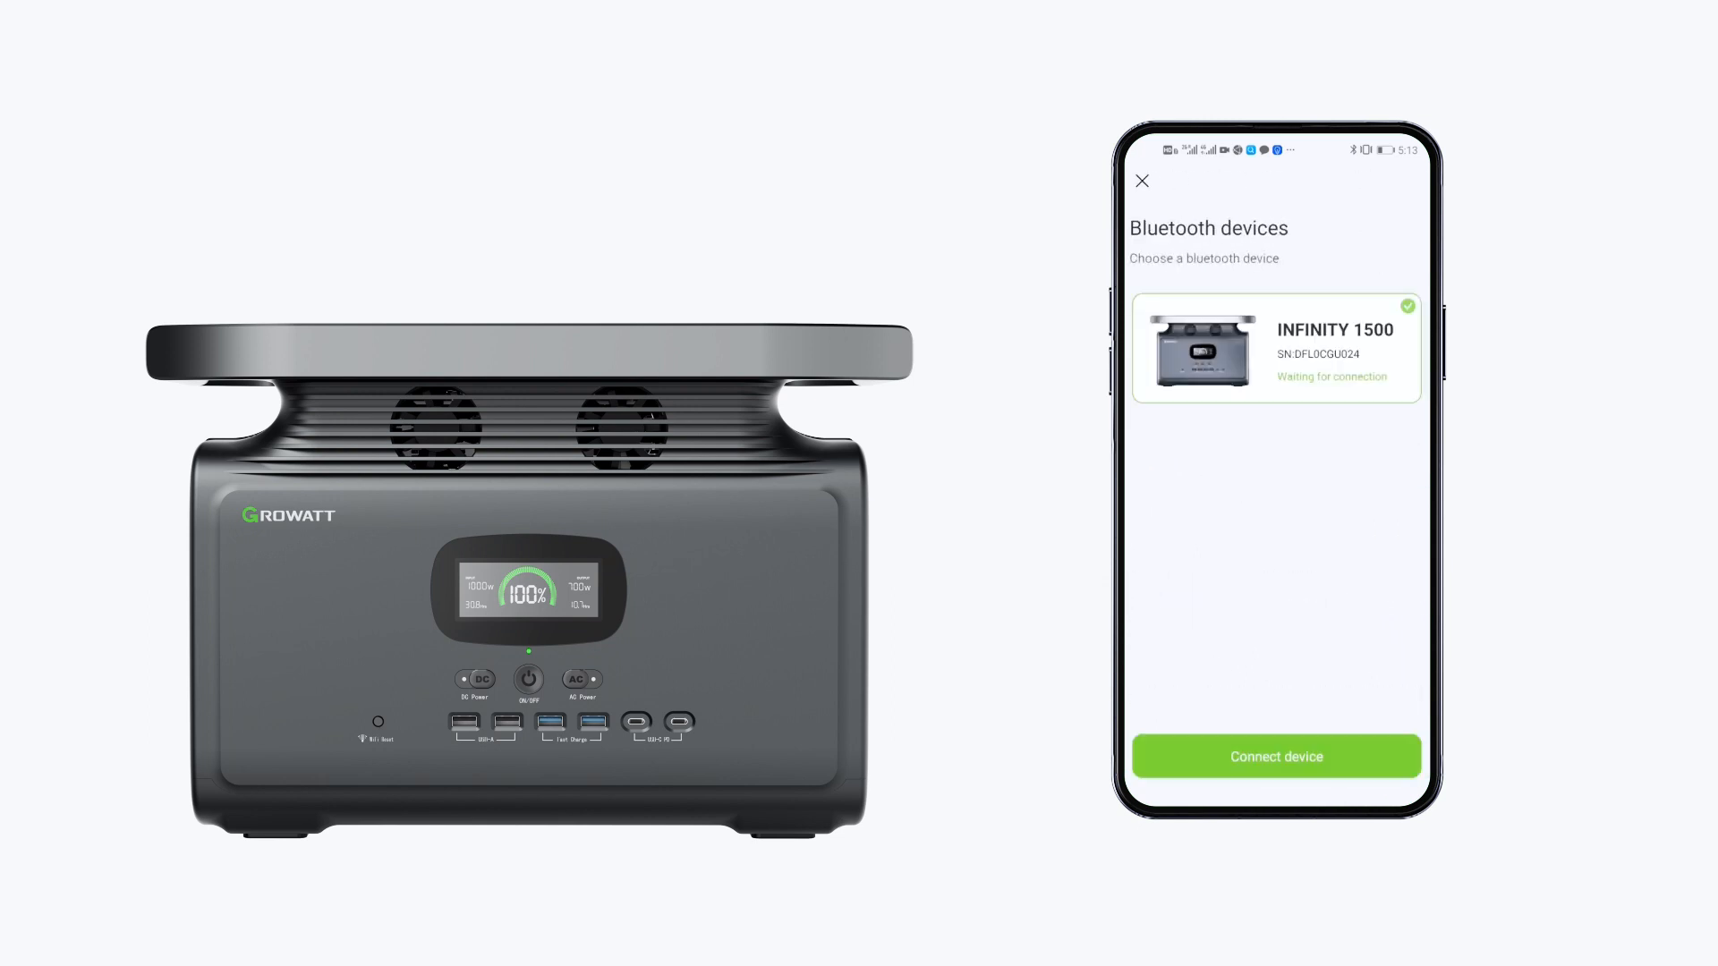
click(1275, 756)
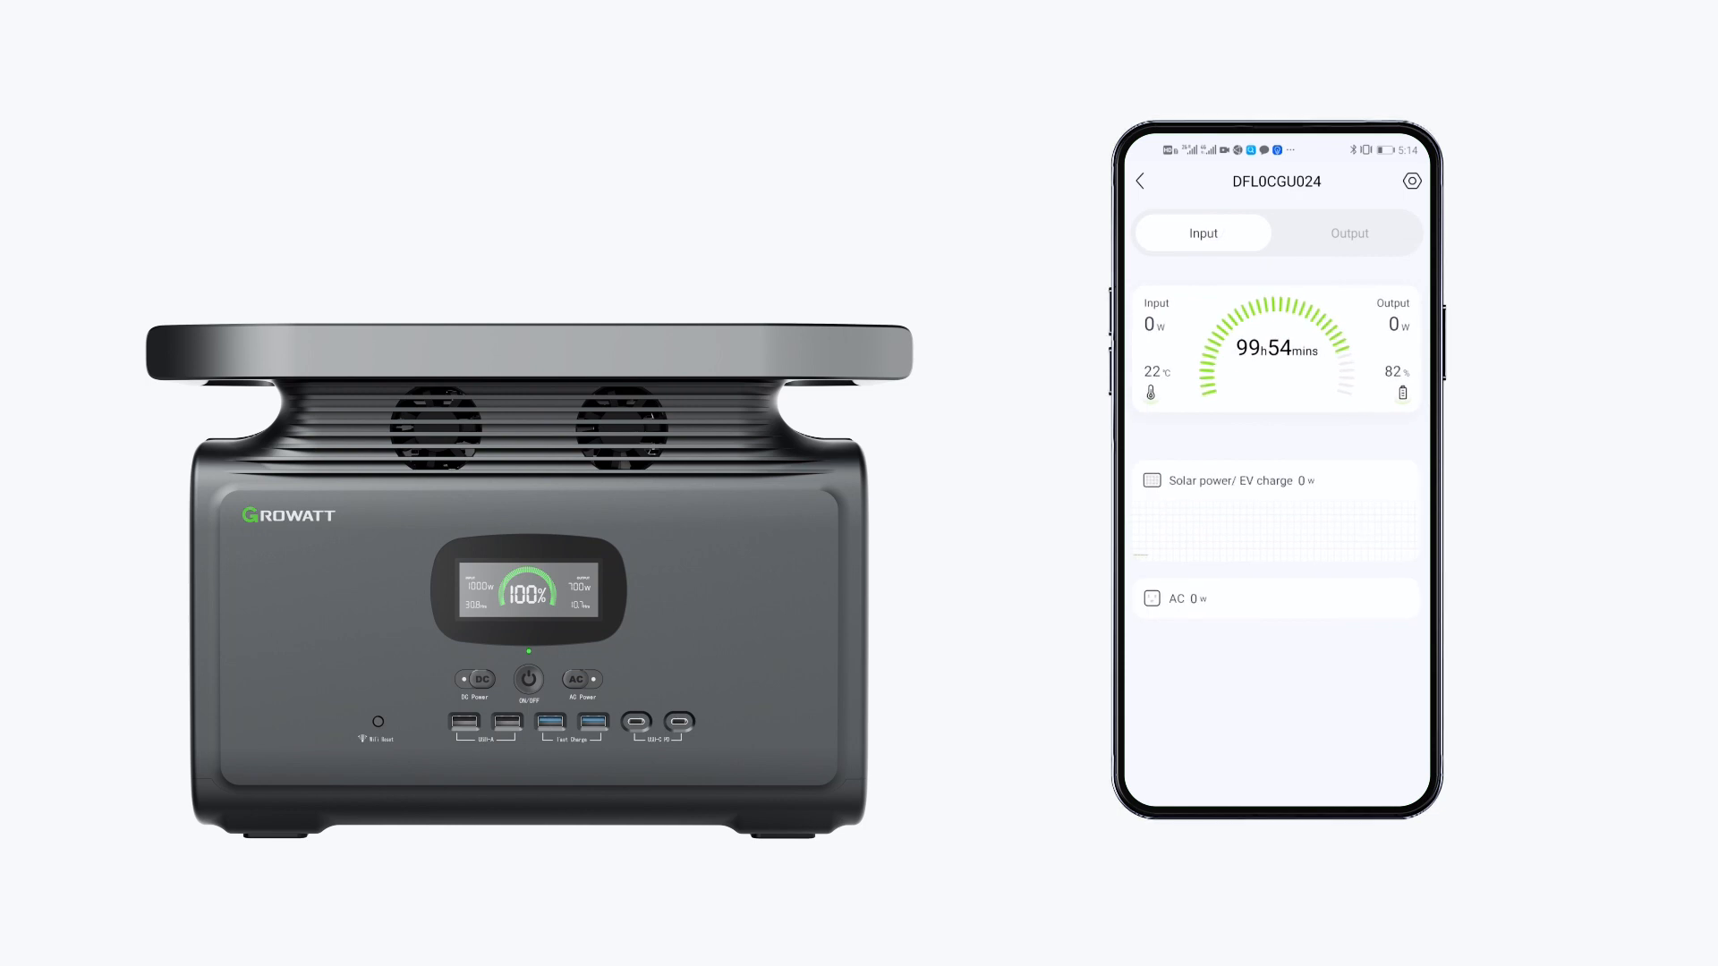
View the Output tab's per-port AC/DC readings, then enter the device settings page.
click(1349, 232)
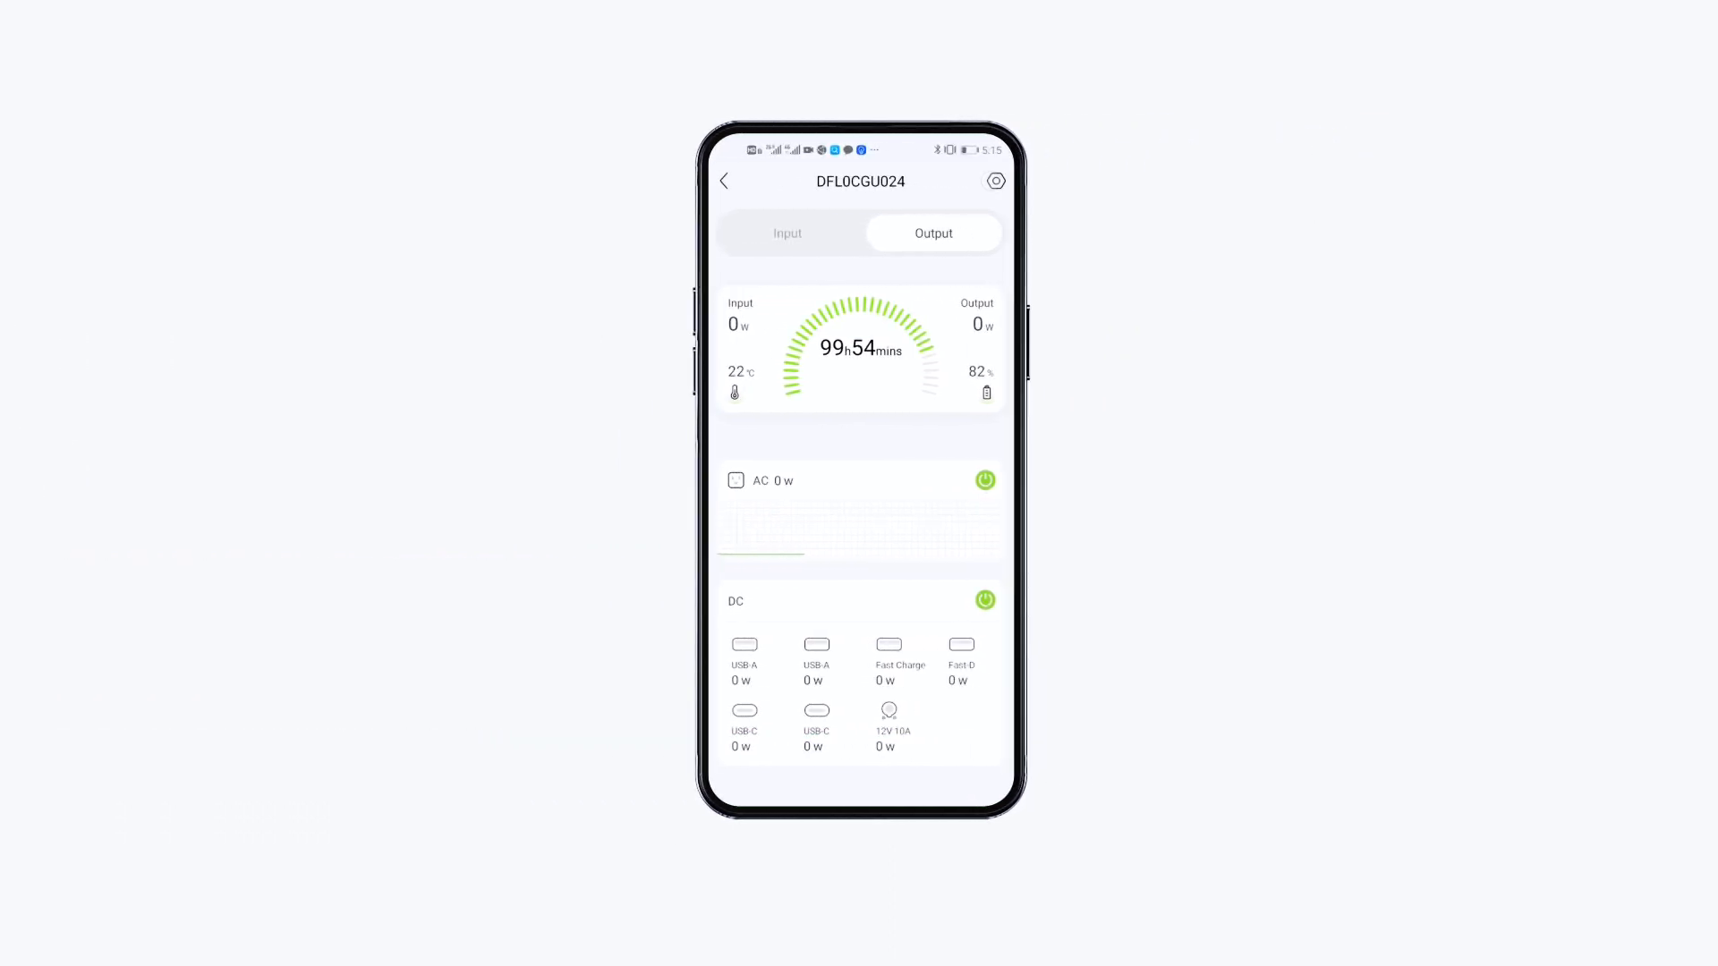
click(995, 181)
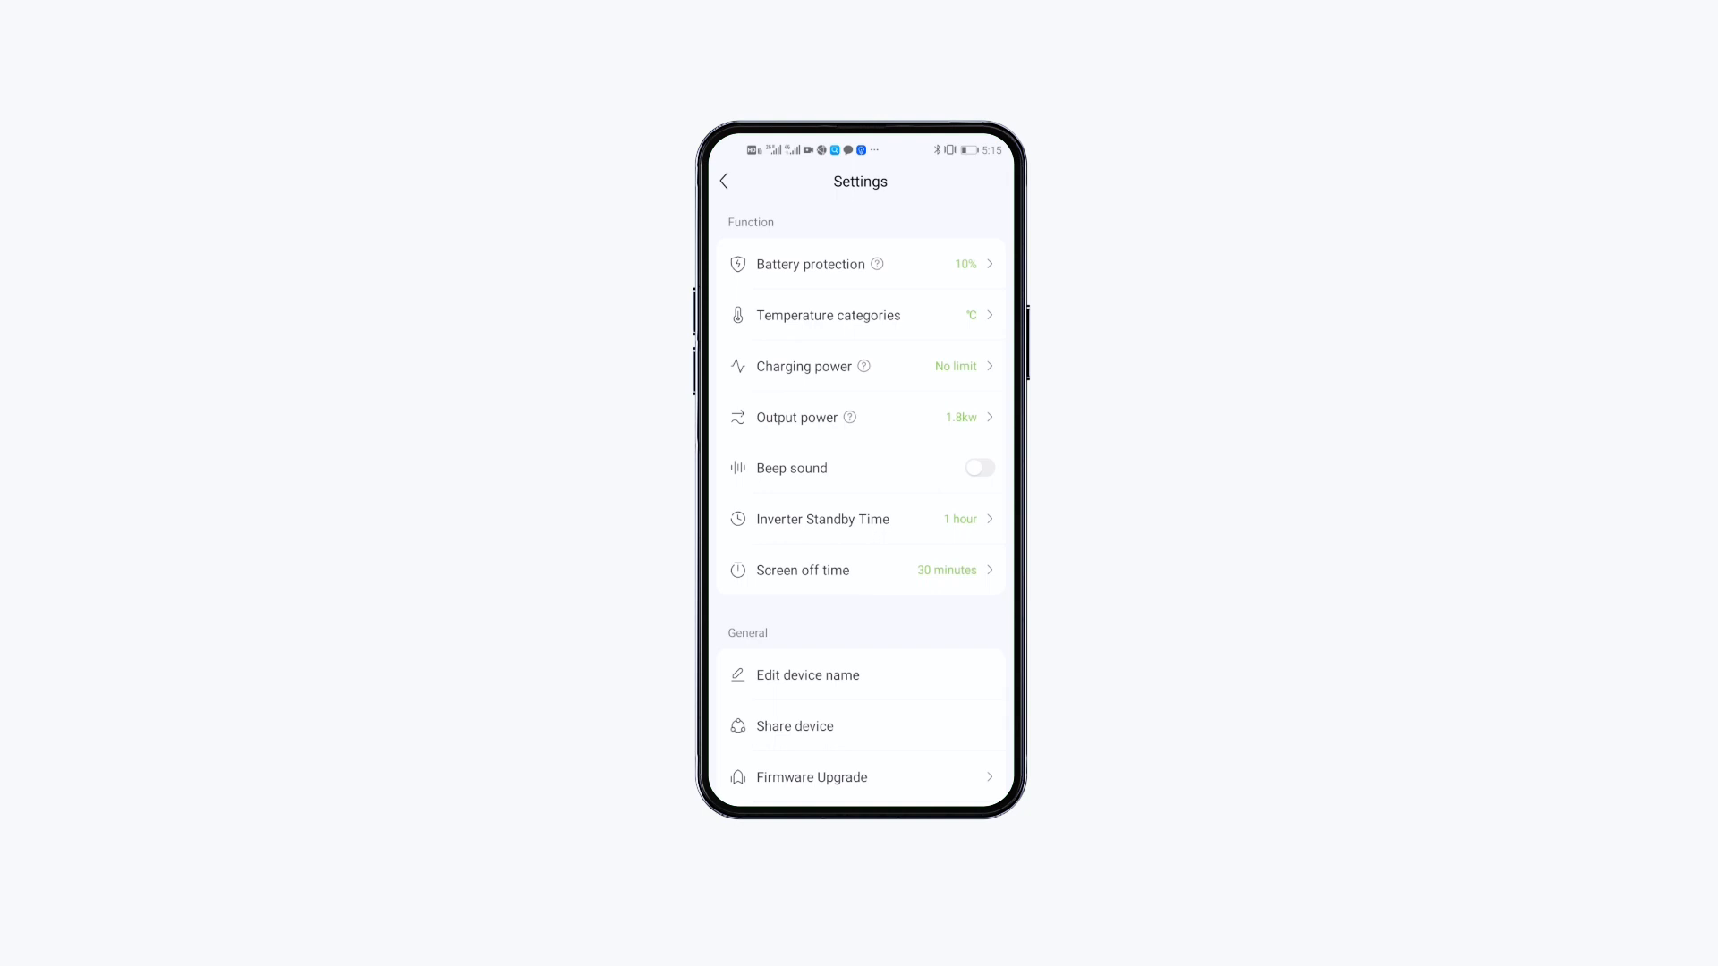
Scroll the settings and open the Battery protection slider, showing 10%.
scroll(down, 3)
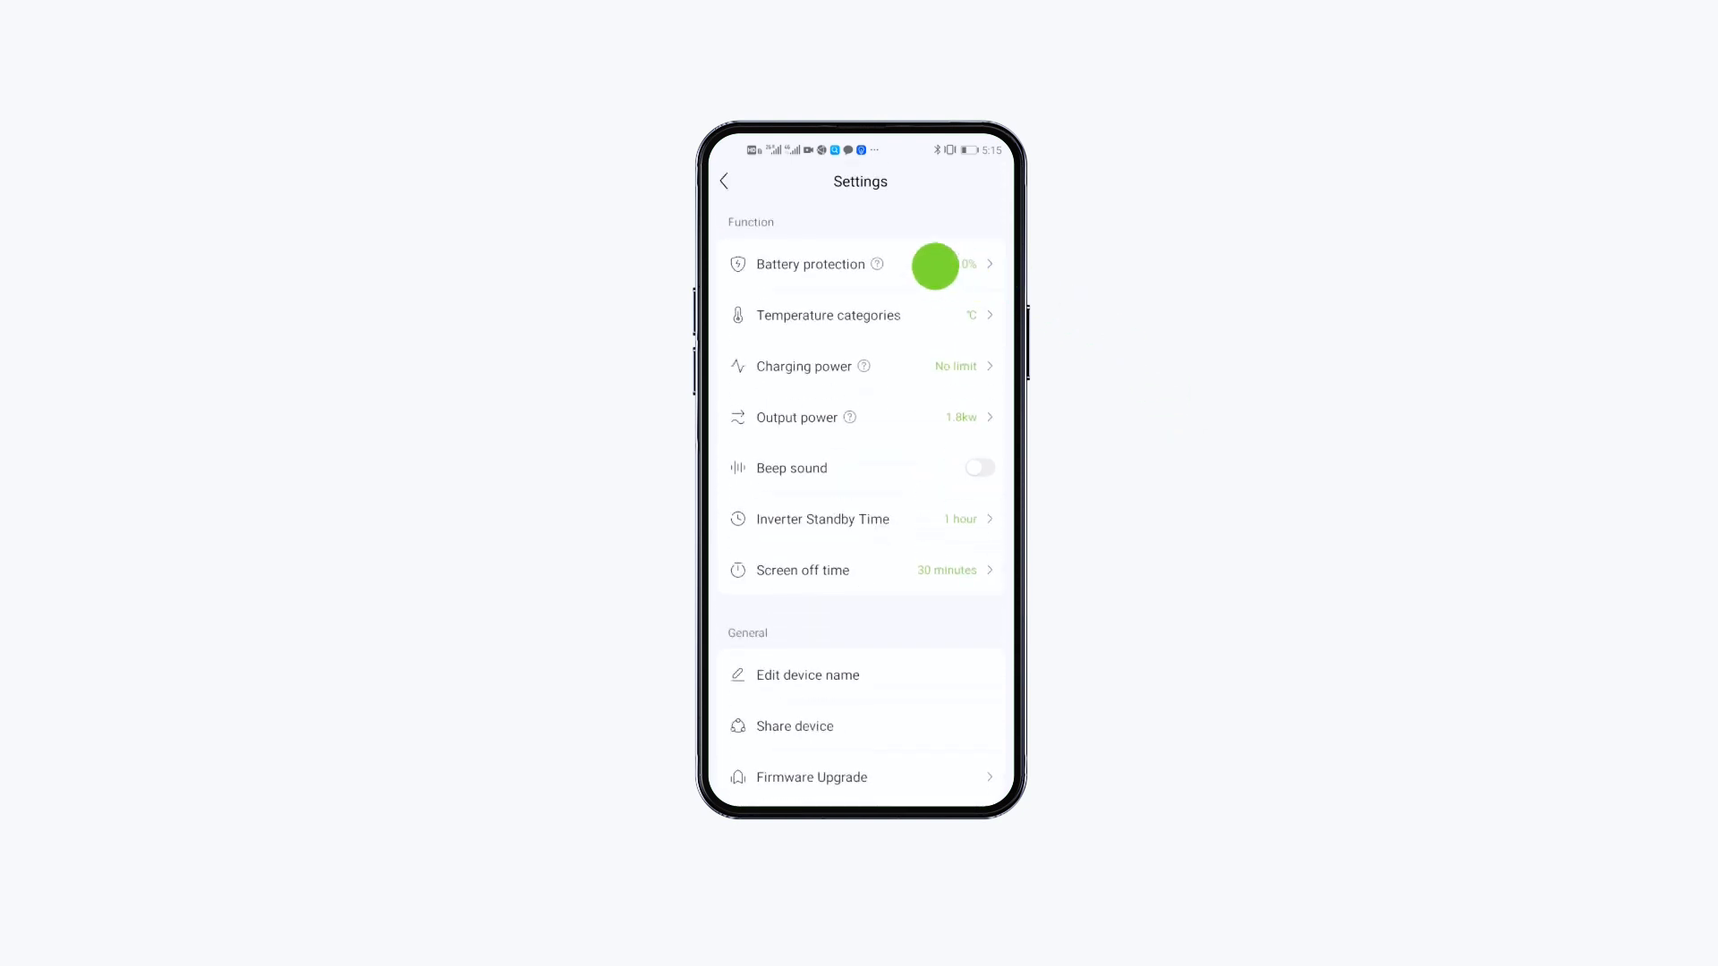
click(811, 264)
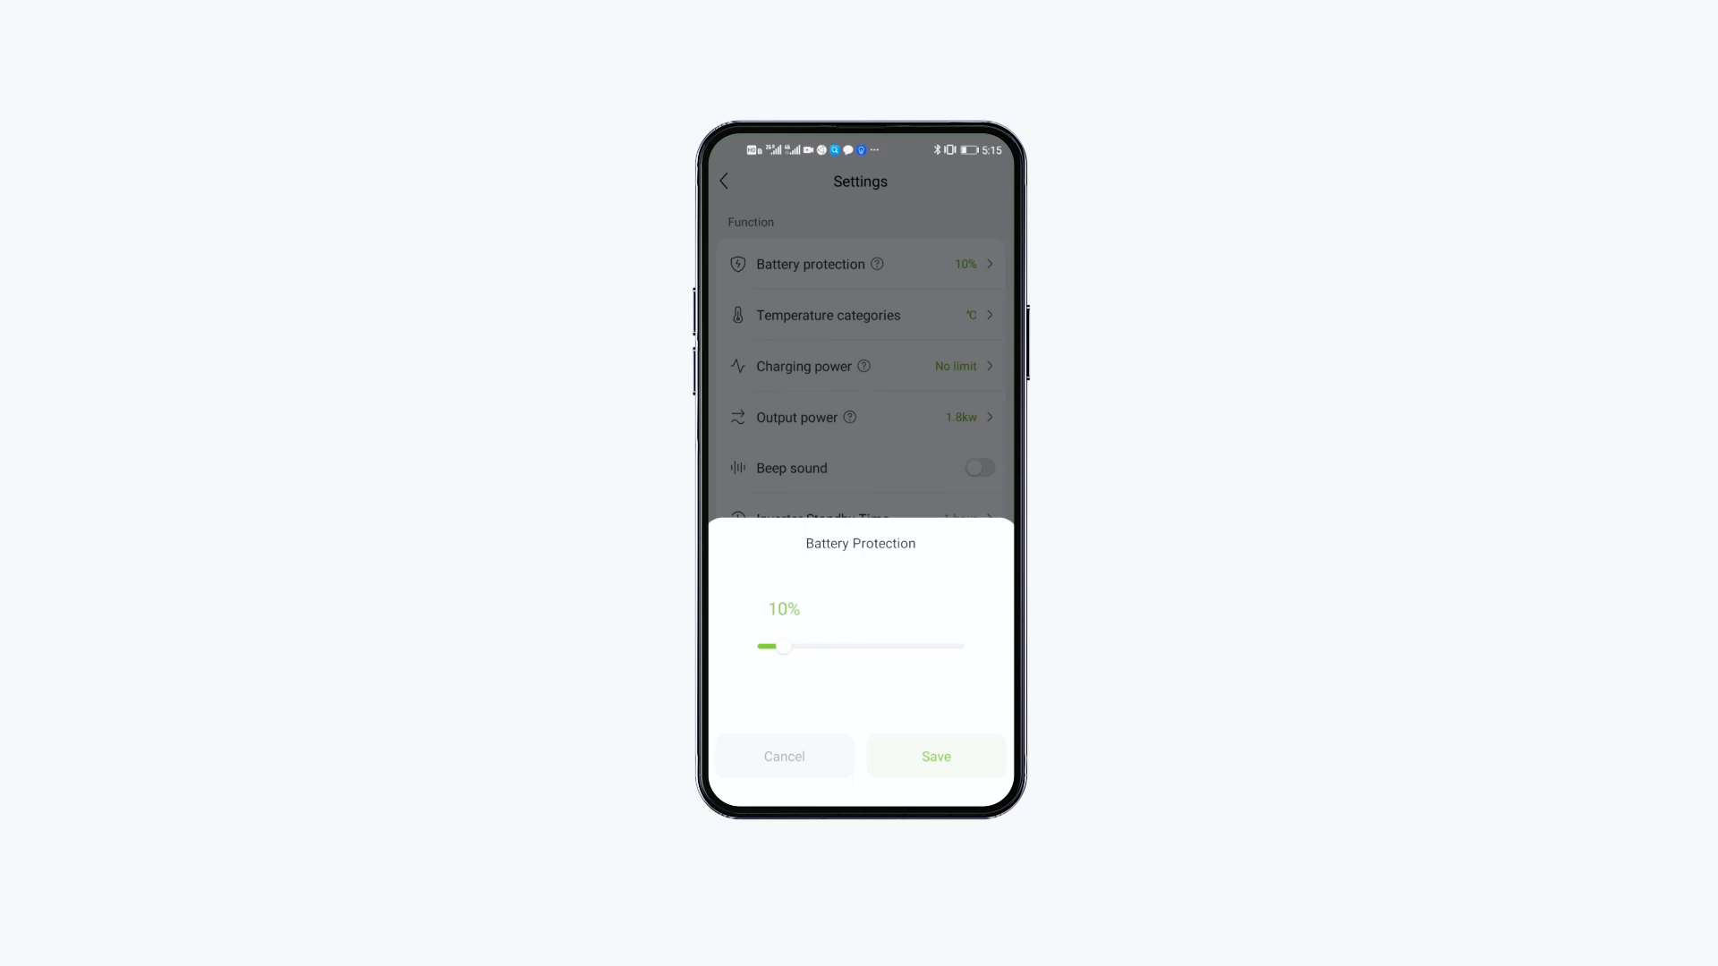
Save battery protection at 10% and choose 1.8kW output power.
click(785, 756)
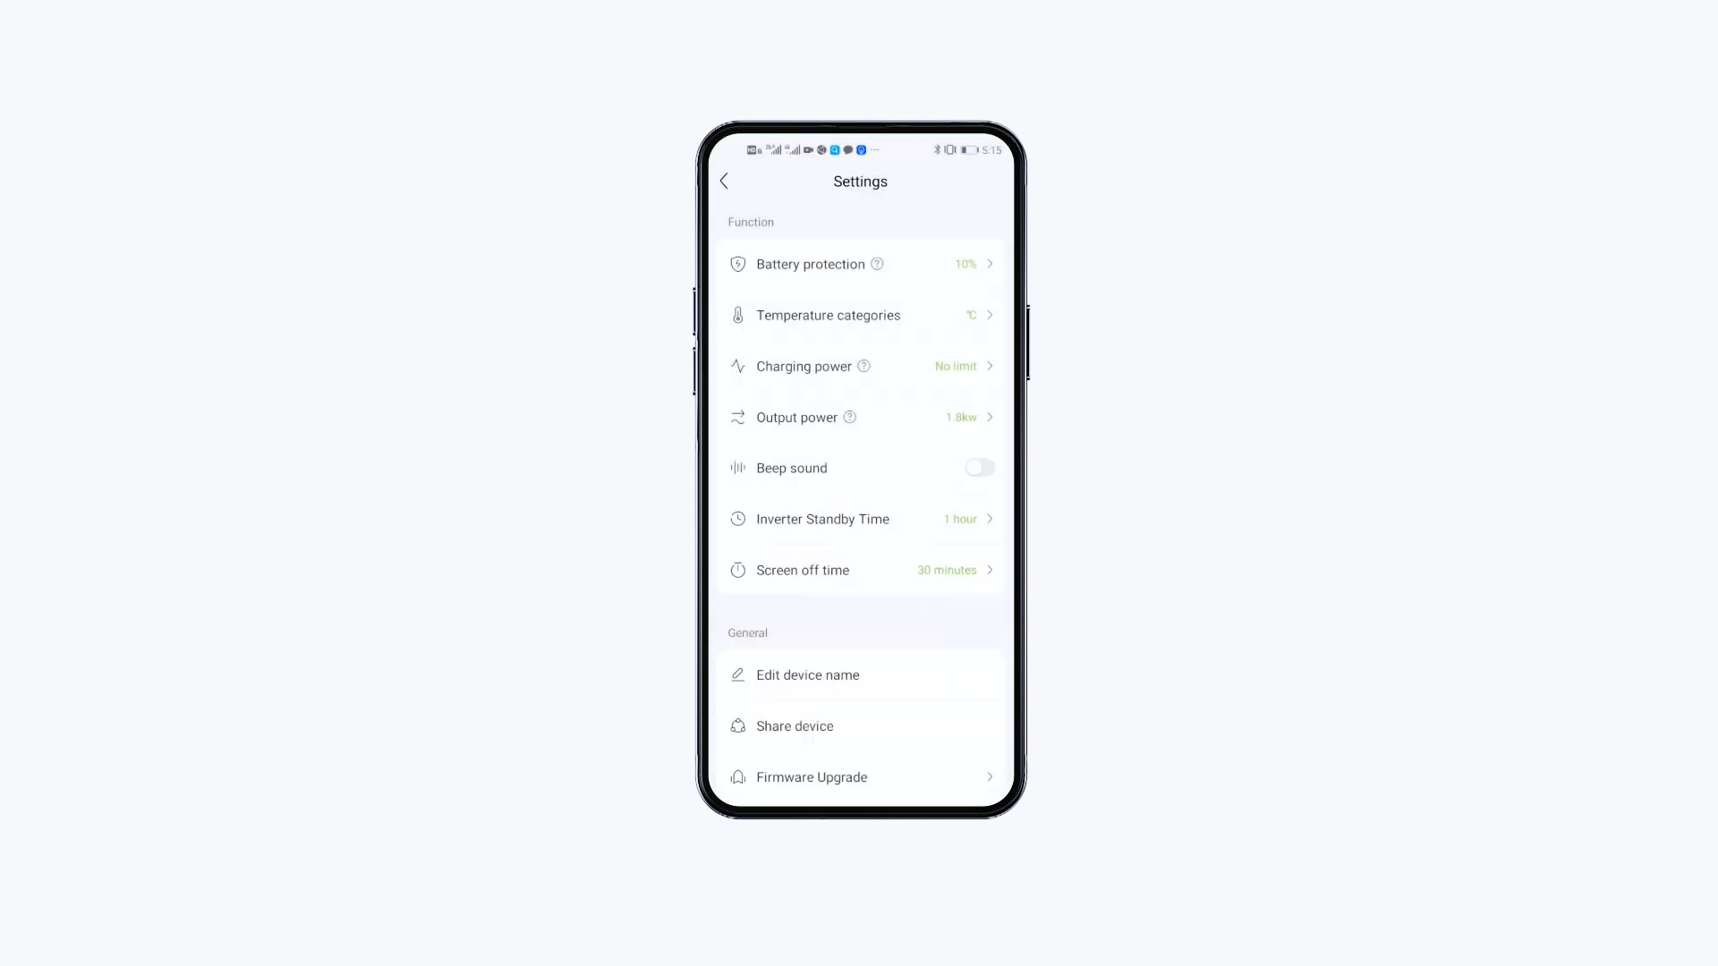
click(924, 418)
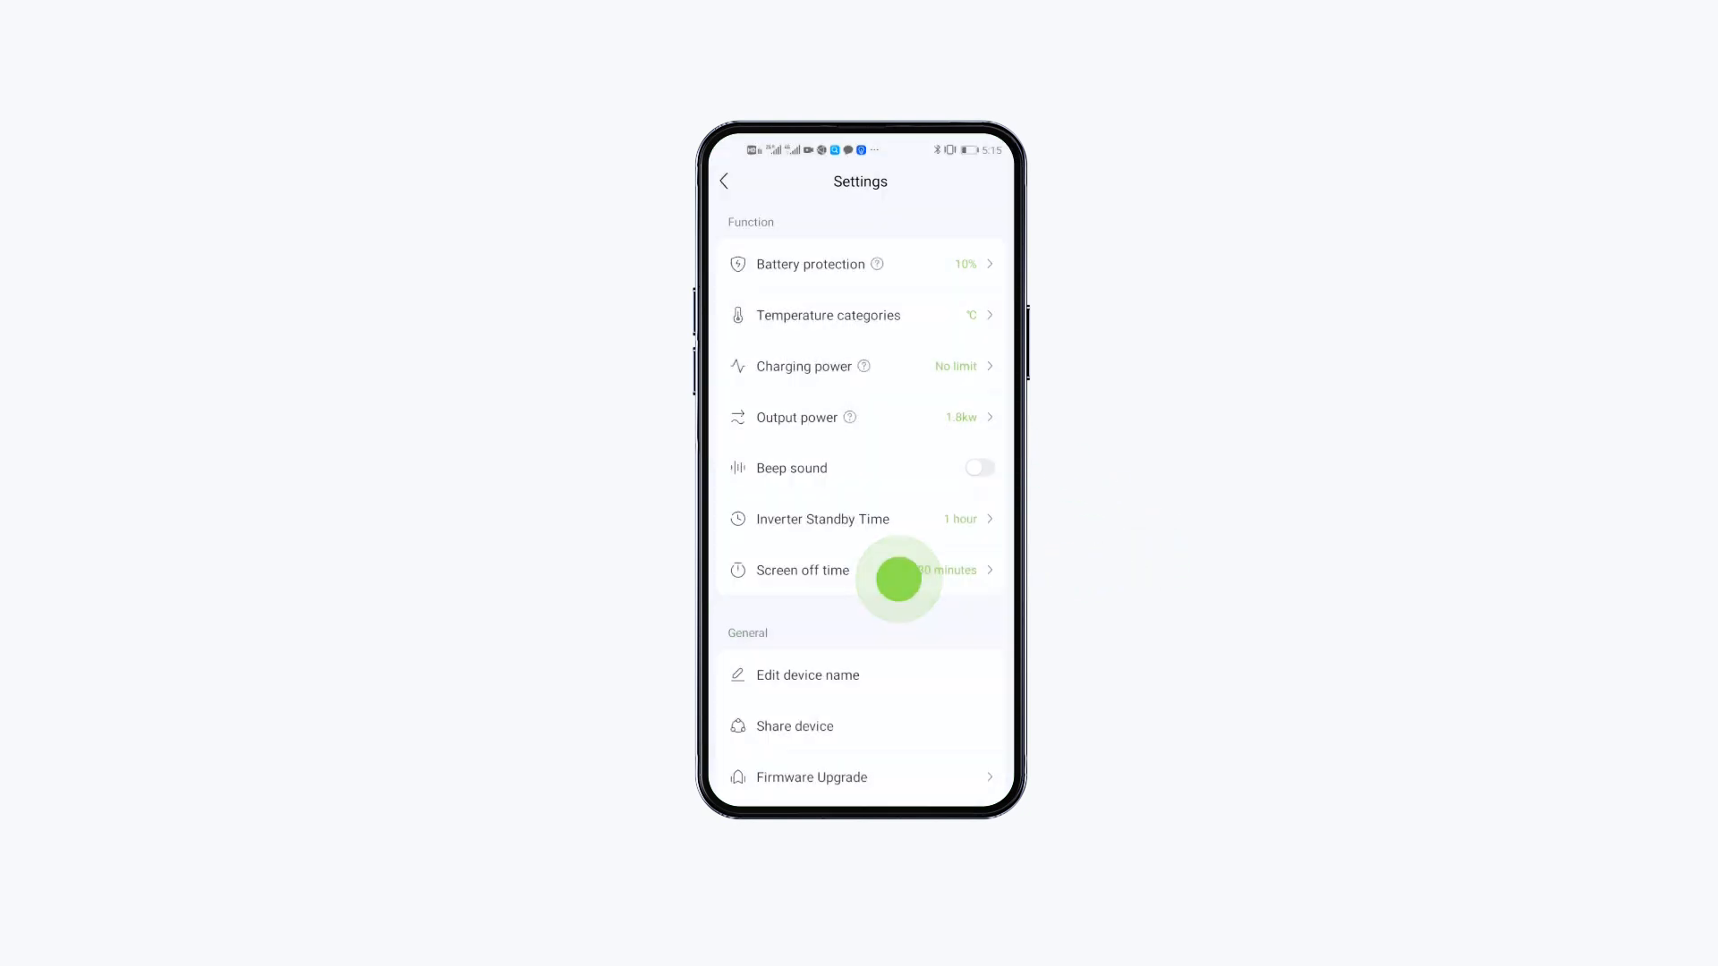
click(860, 418)
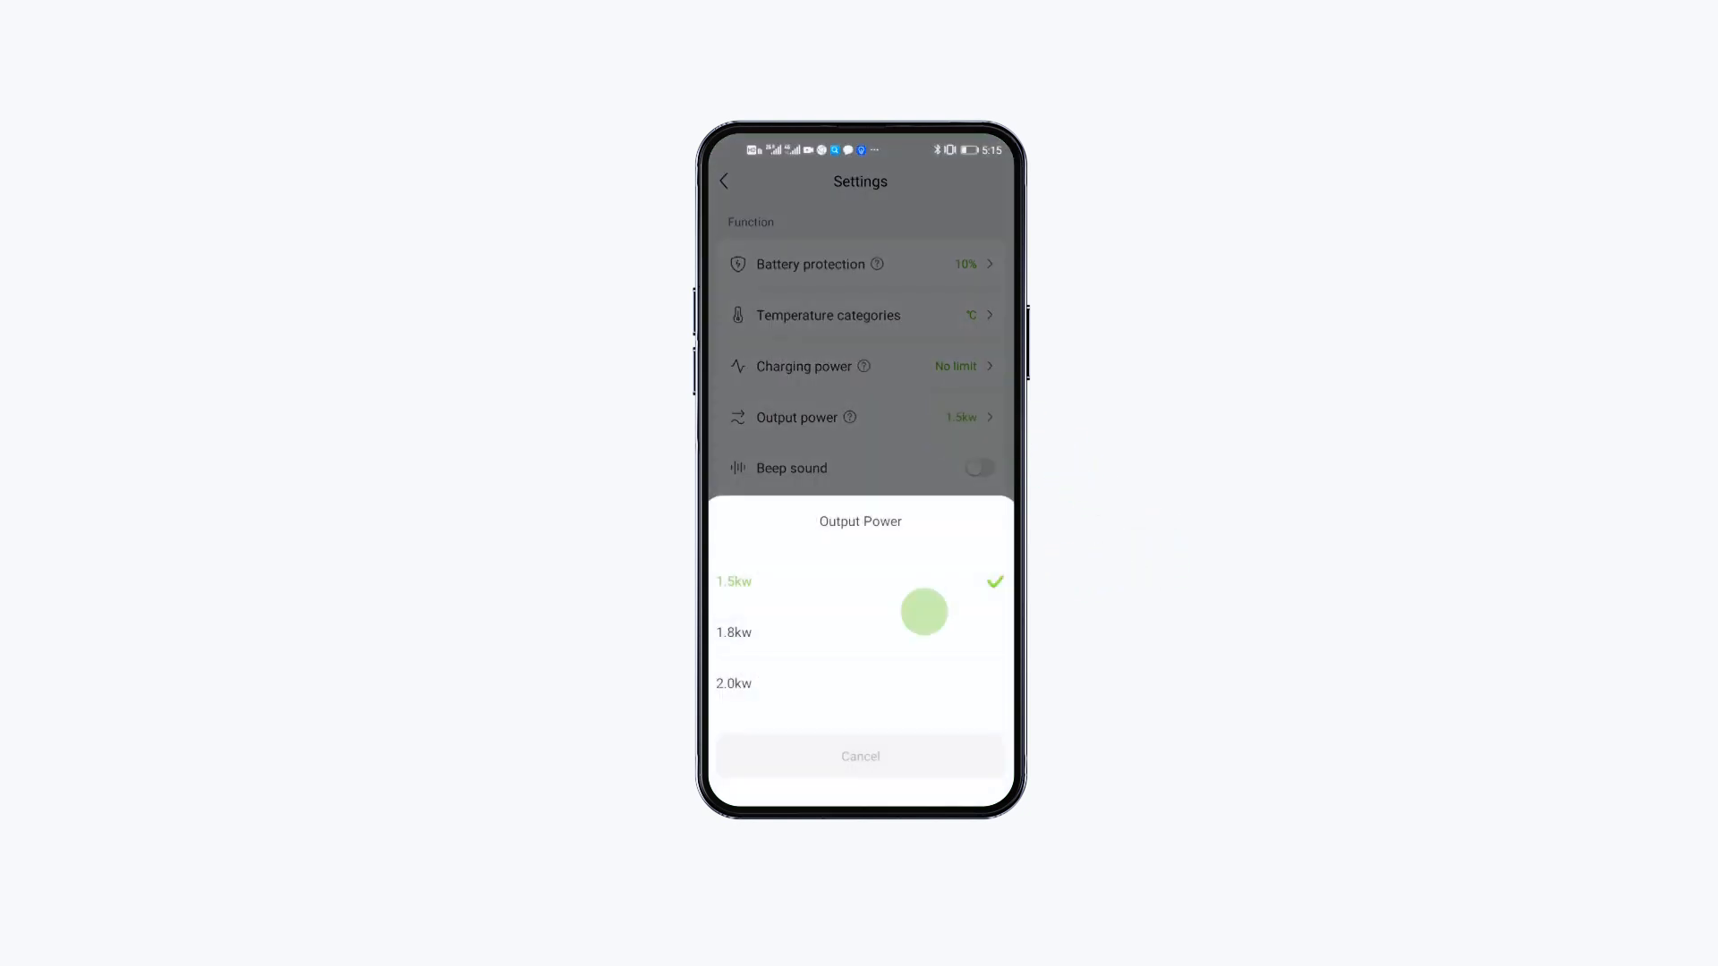
click(733, 633)
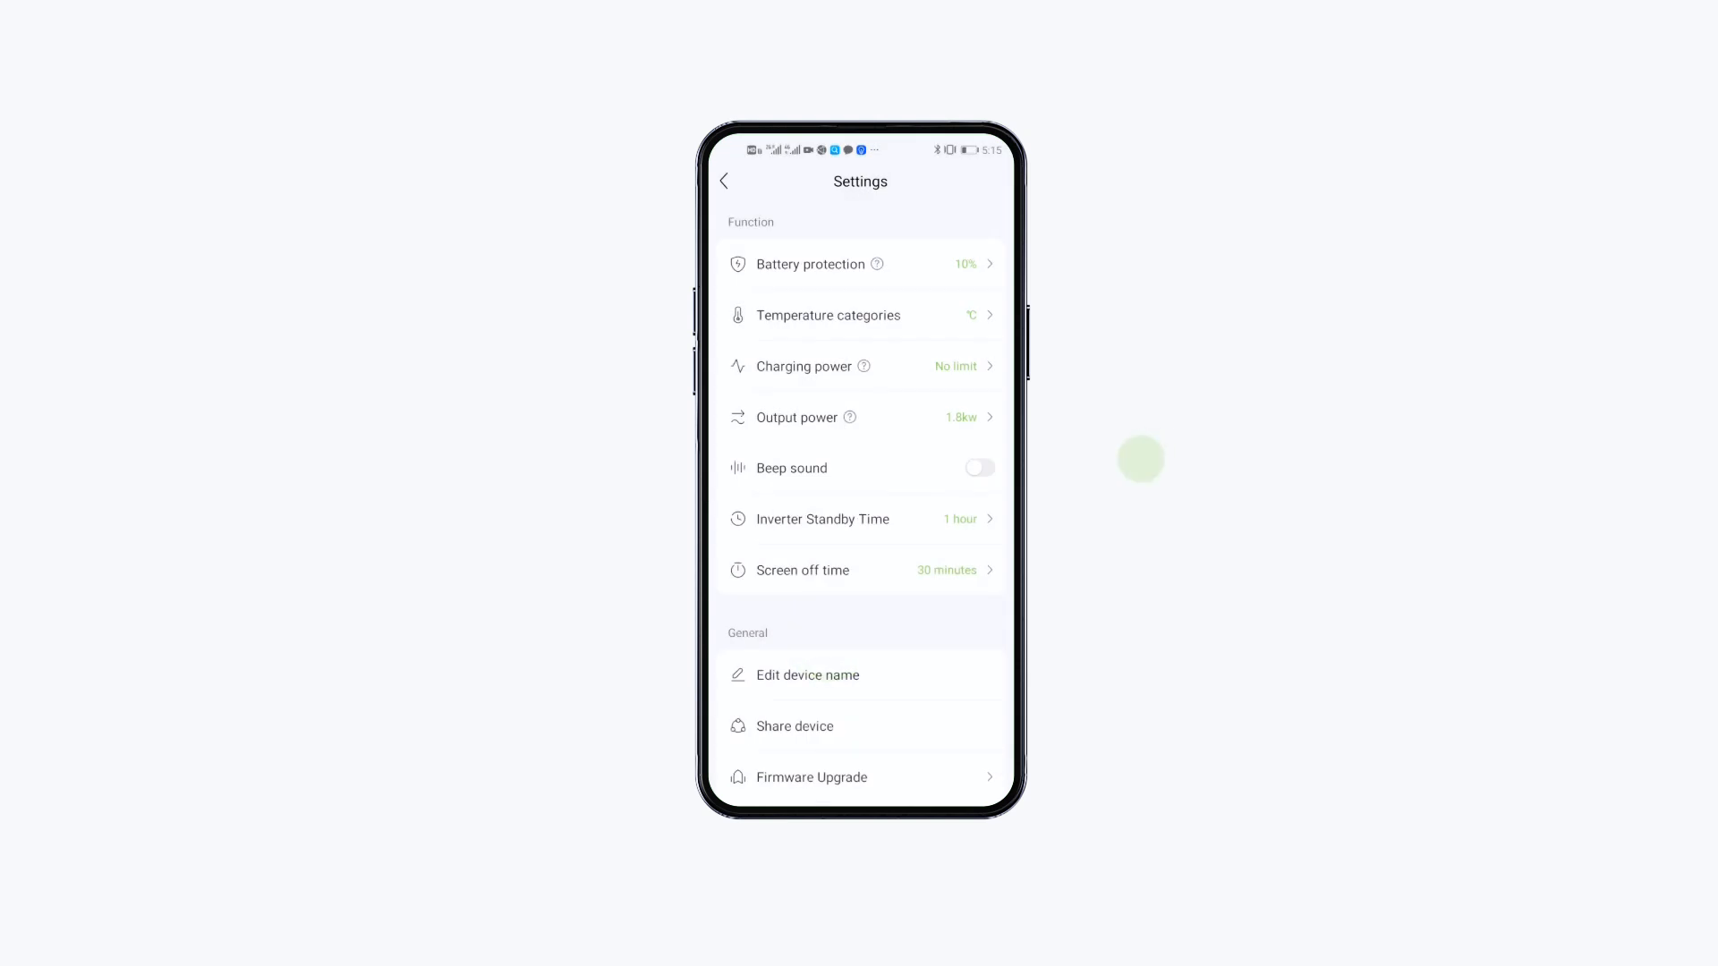
Review and dismiss the inverter standby time choices, leaving it at 1 hour.
click(860, 518)
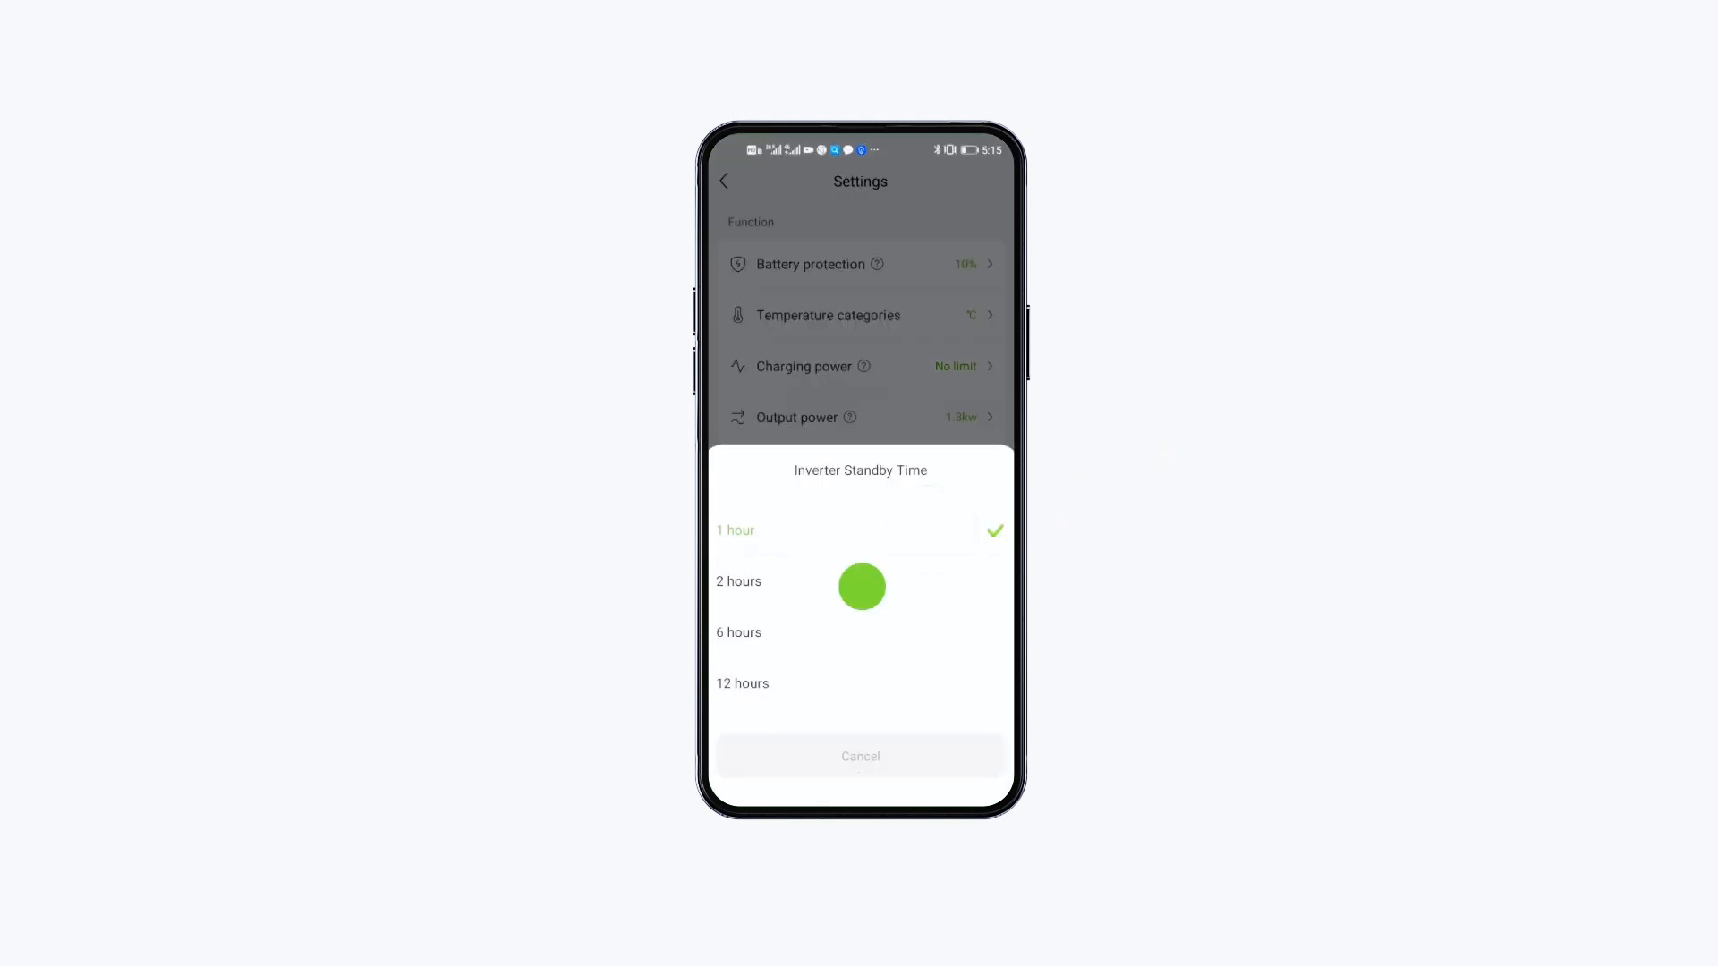
click(860, 756)
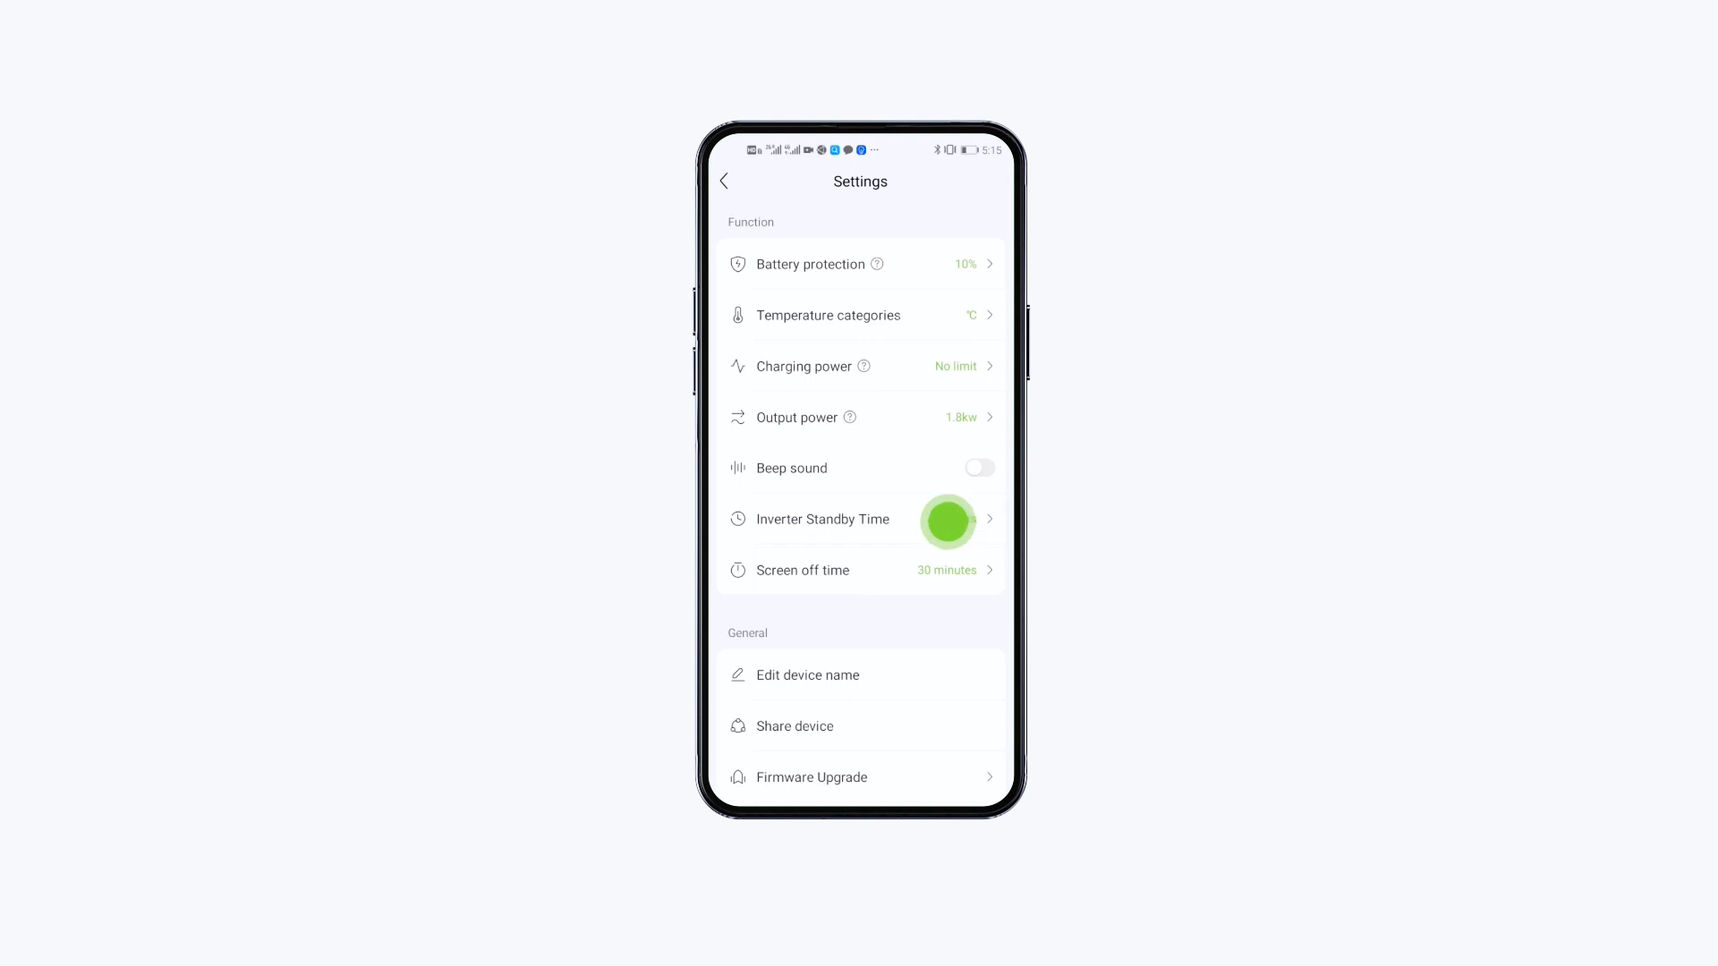
click(947, 518)
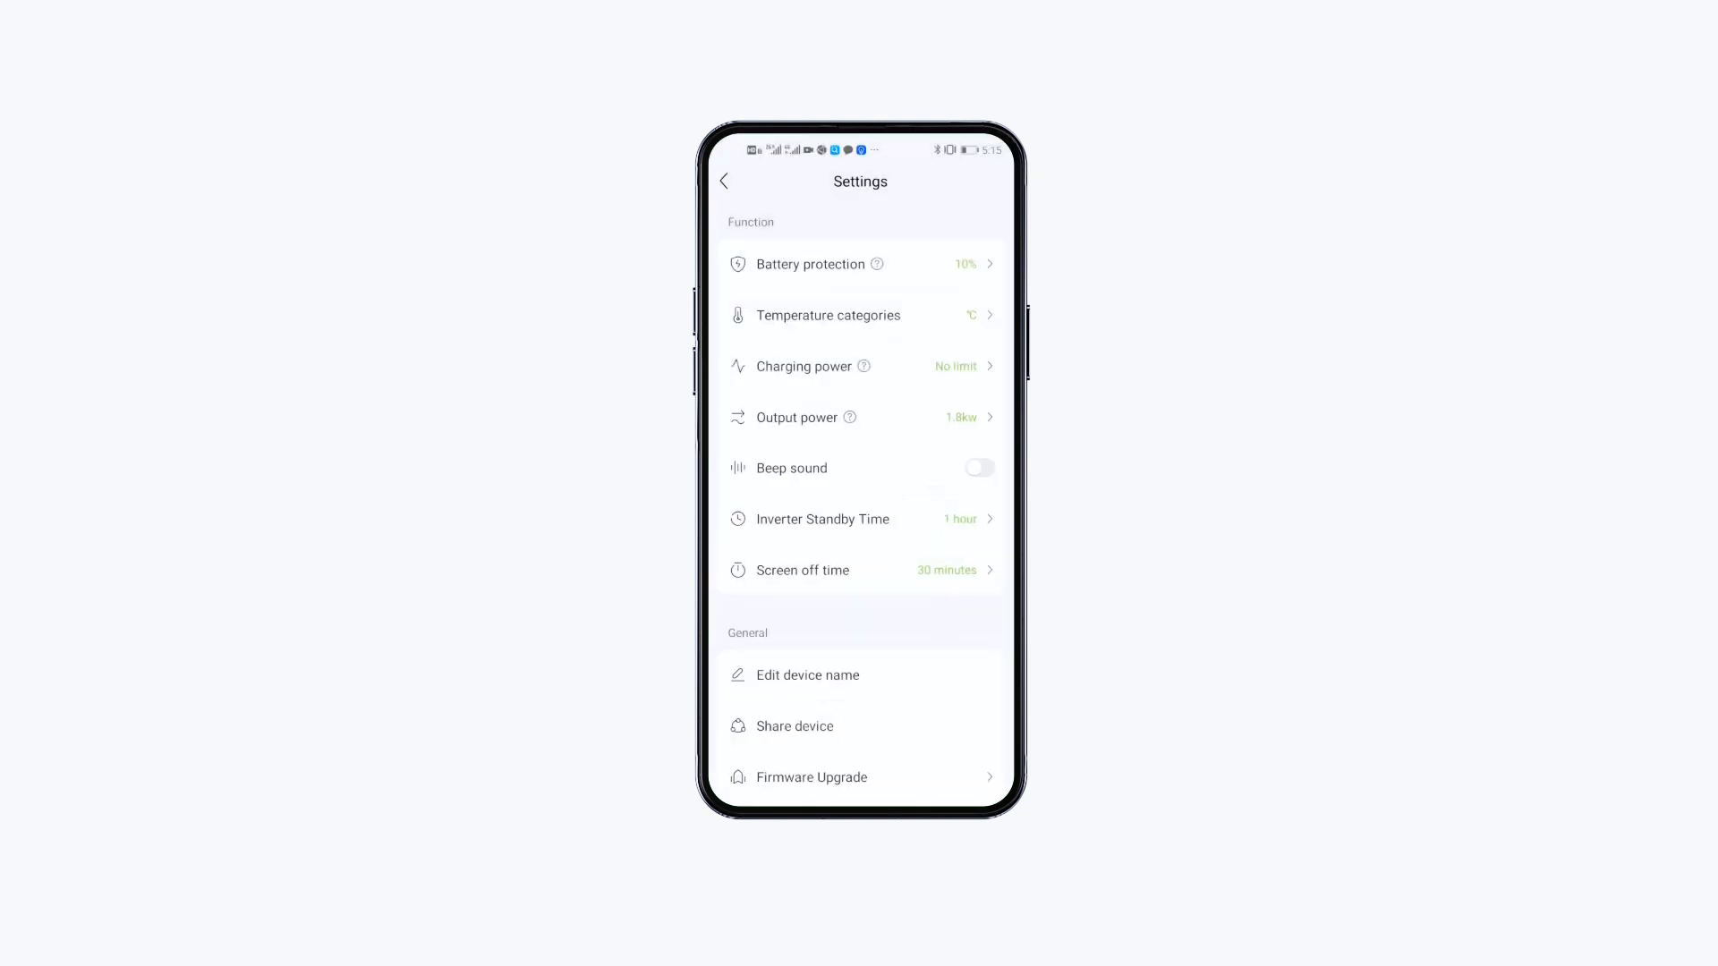
Check Firmware Upgrade, which reports the latest version, and return to settings.
scroll(down, 3)
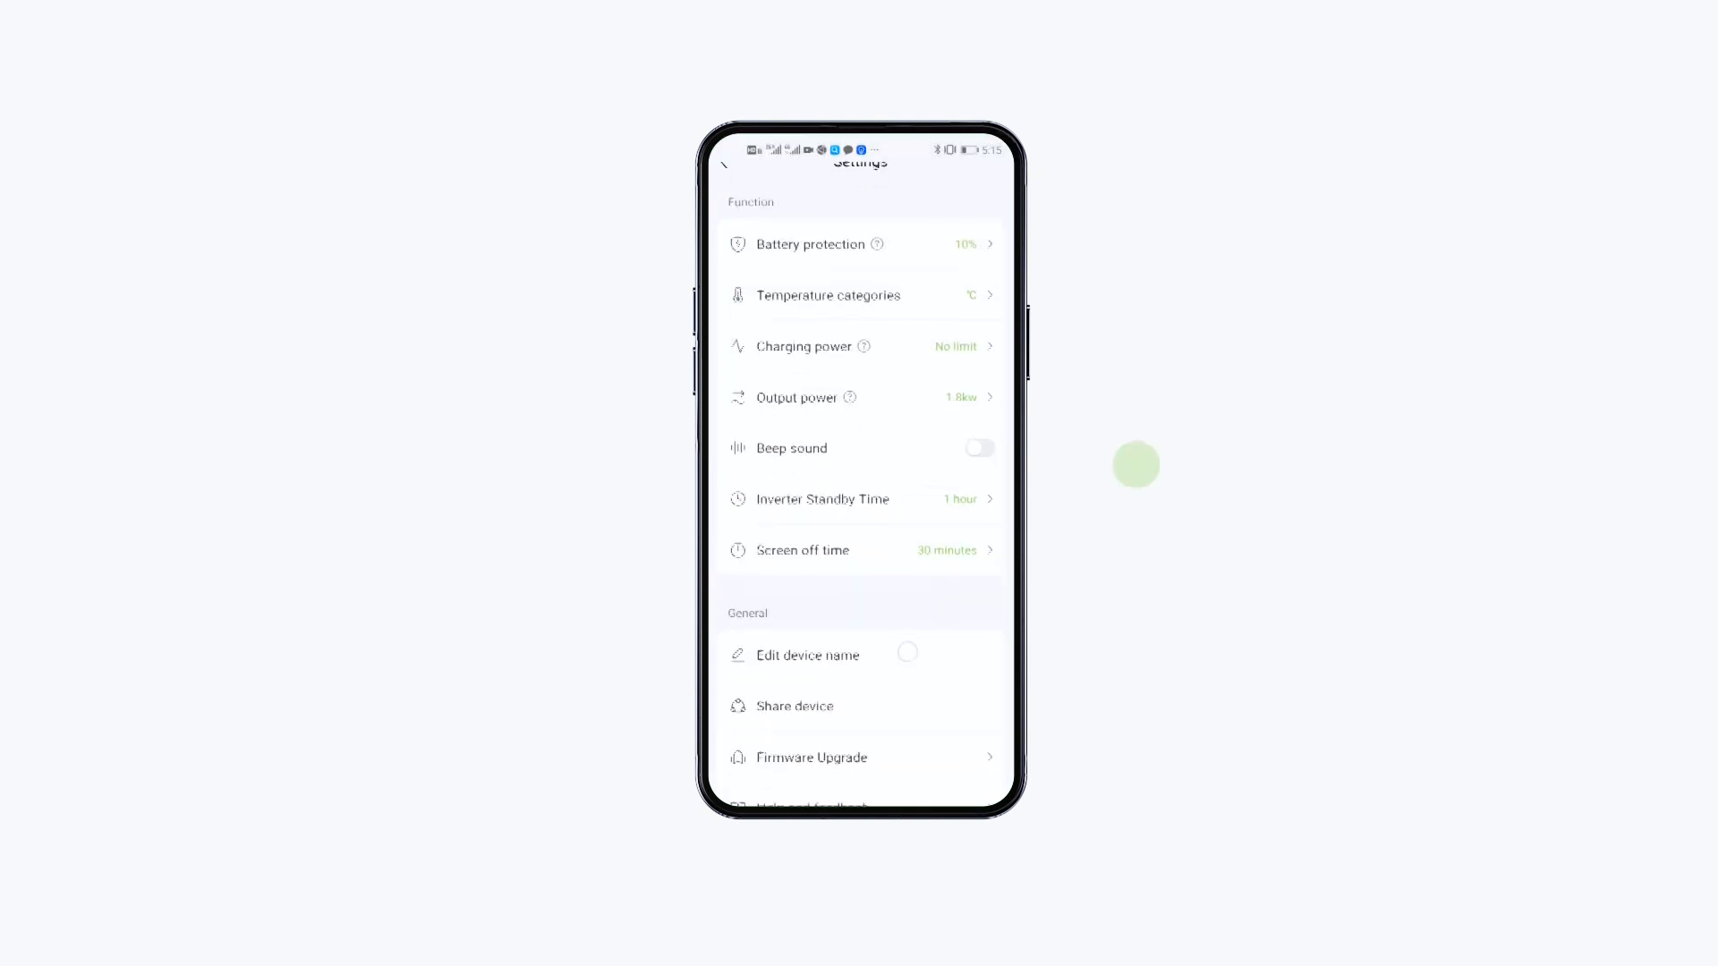
scroll(up, 3)
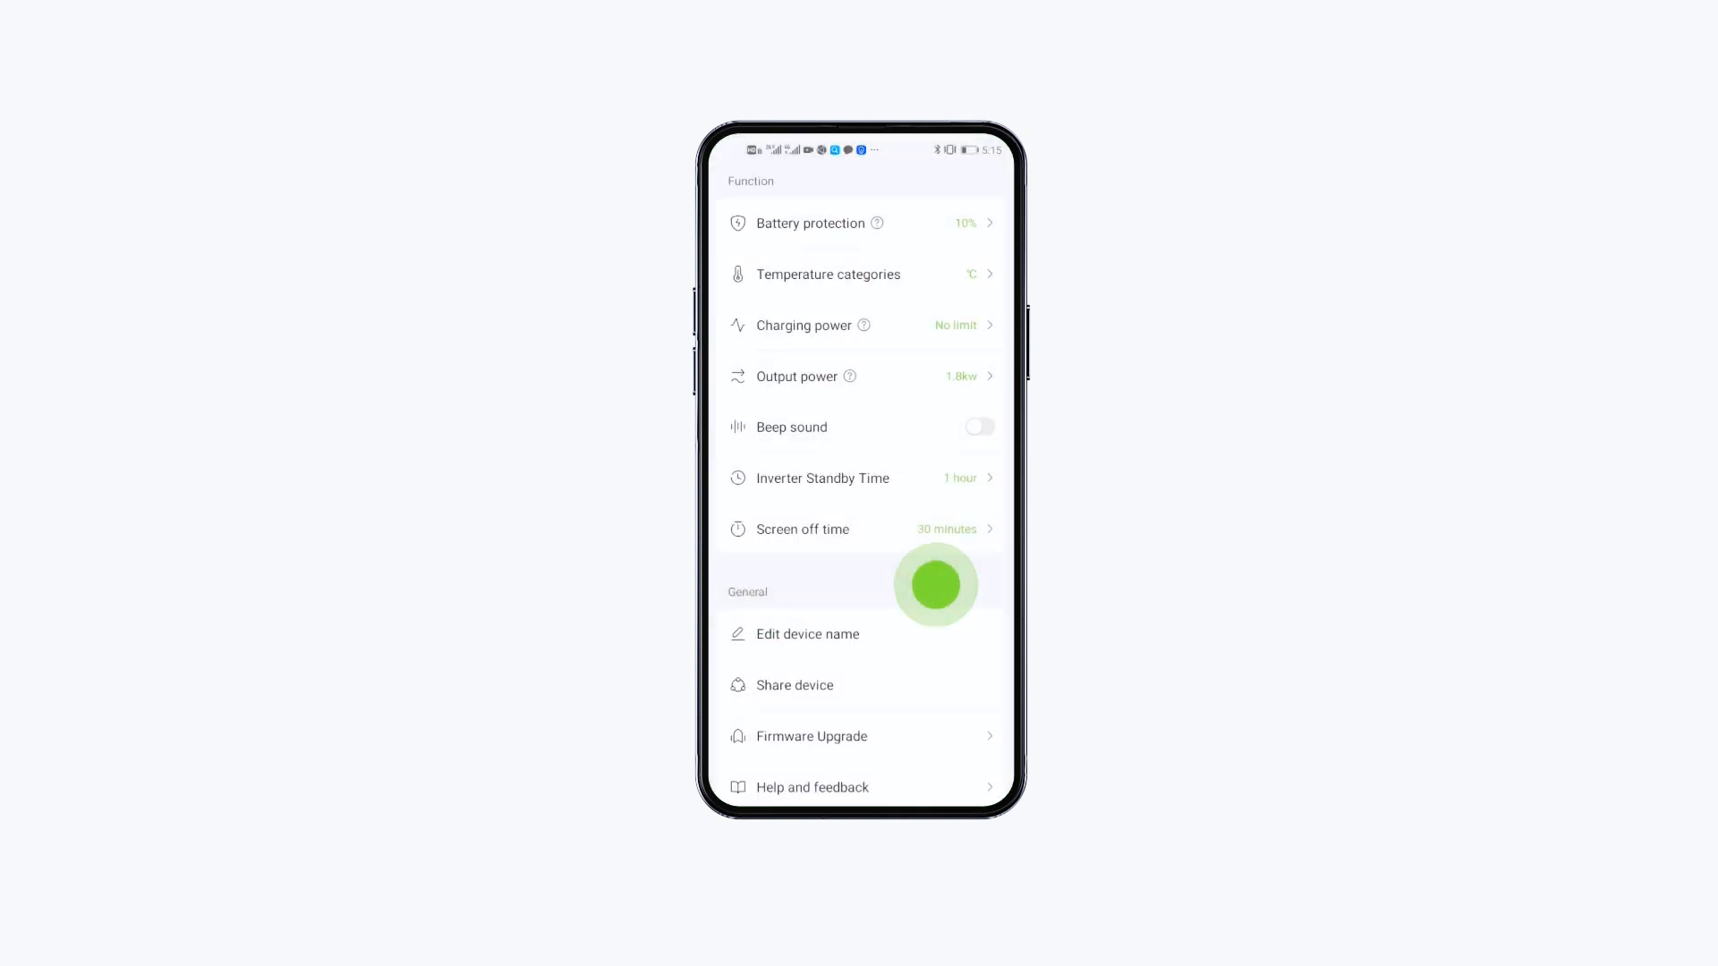
scroll(down, 3)
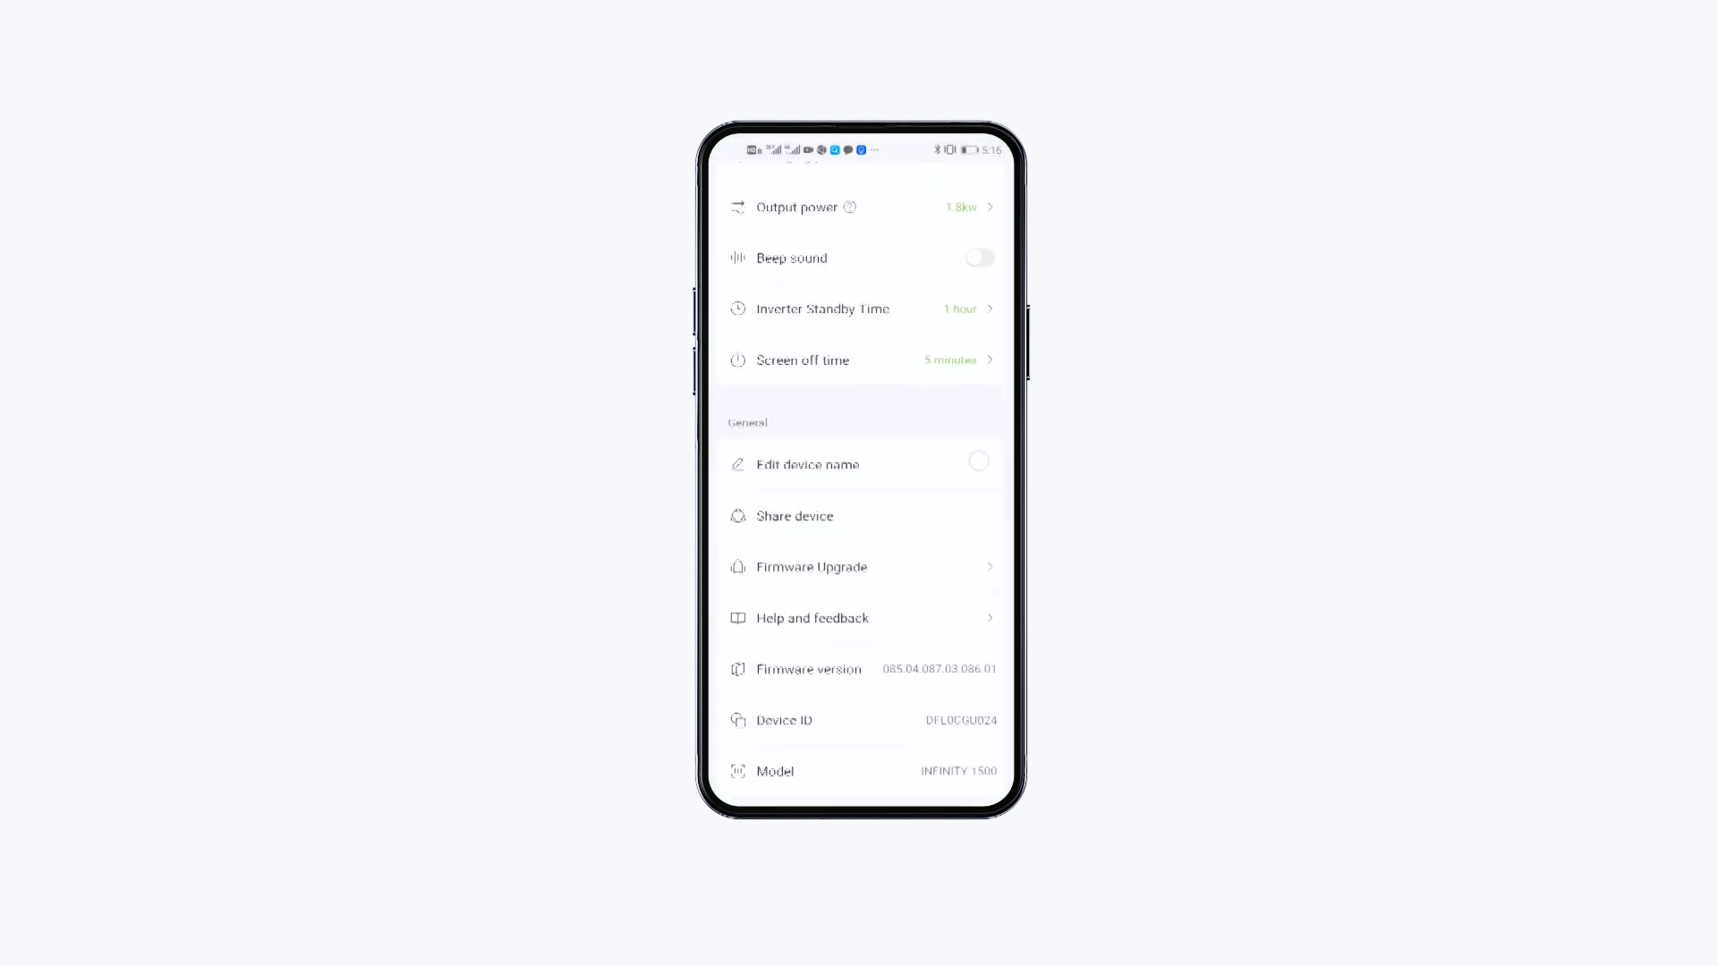
click(809, 566)
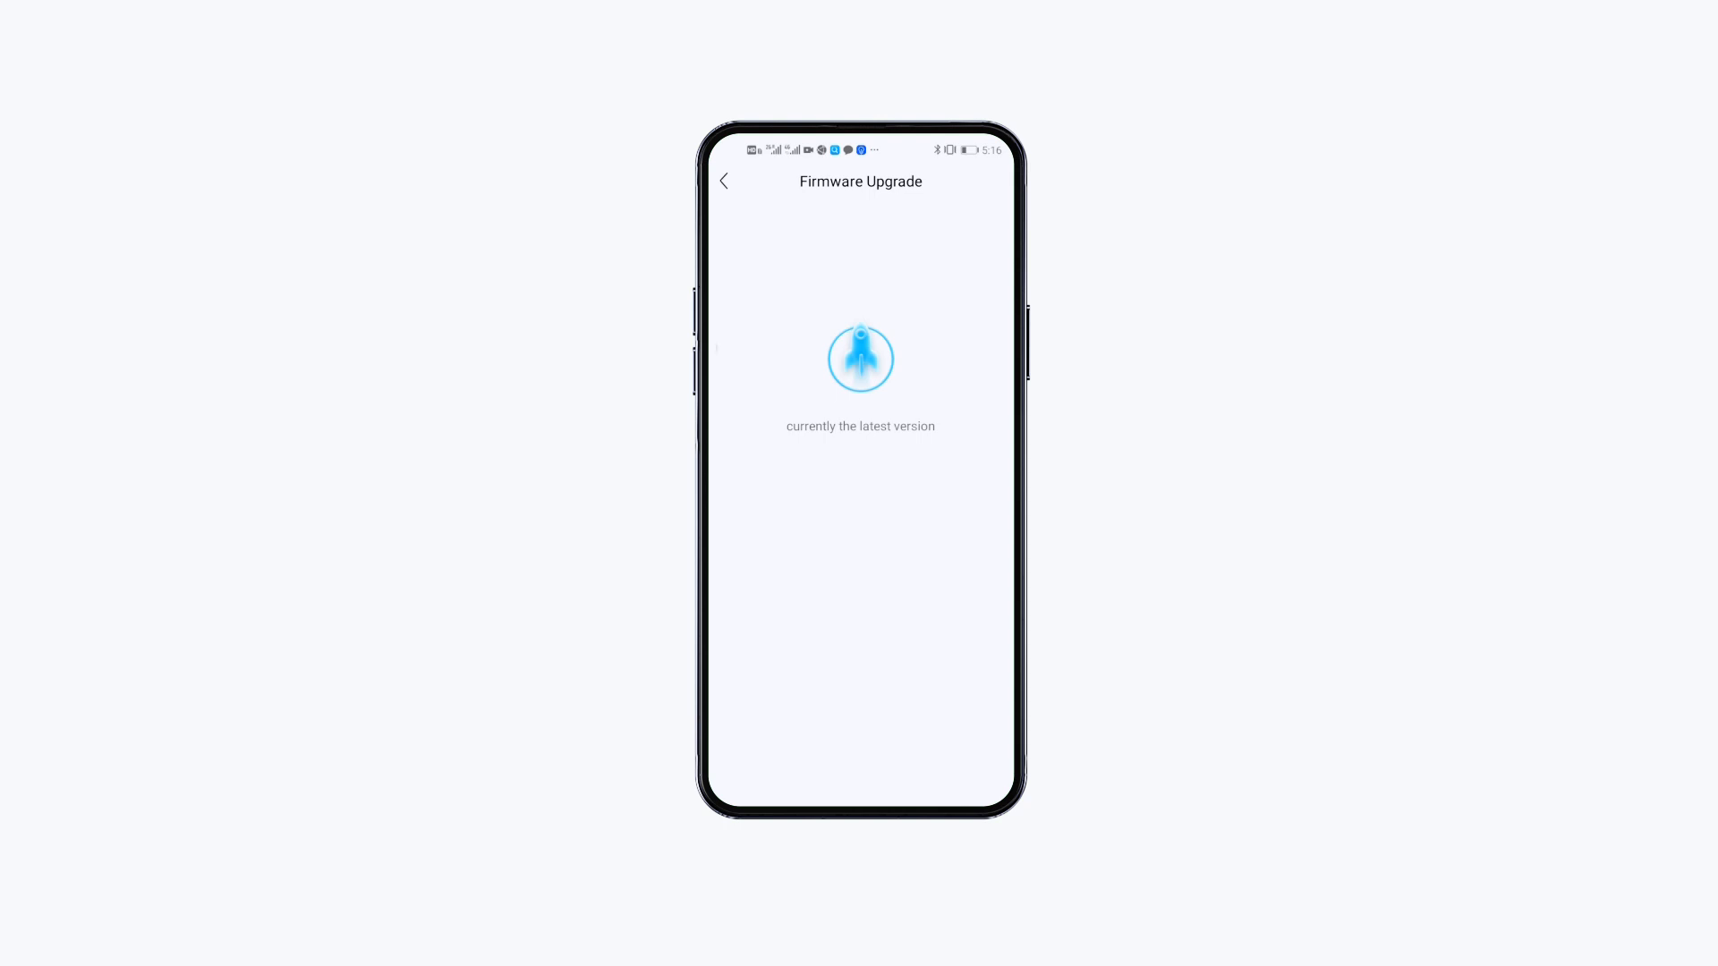
click(724, 181)
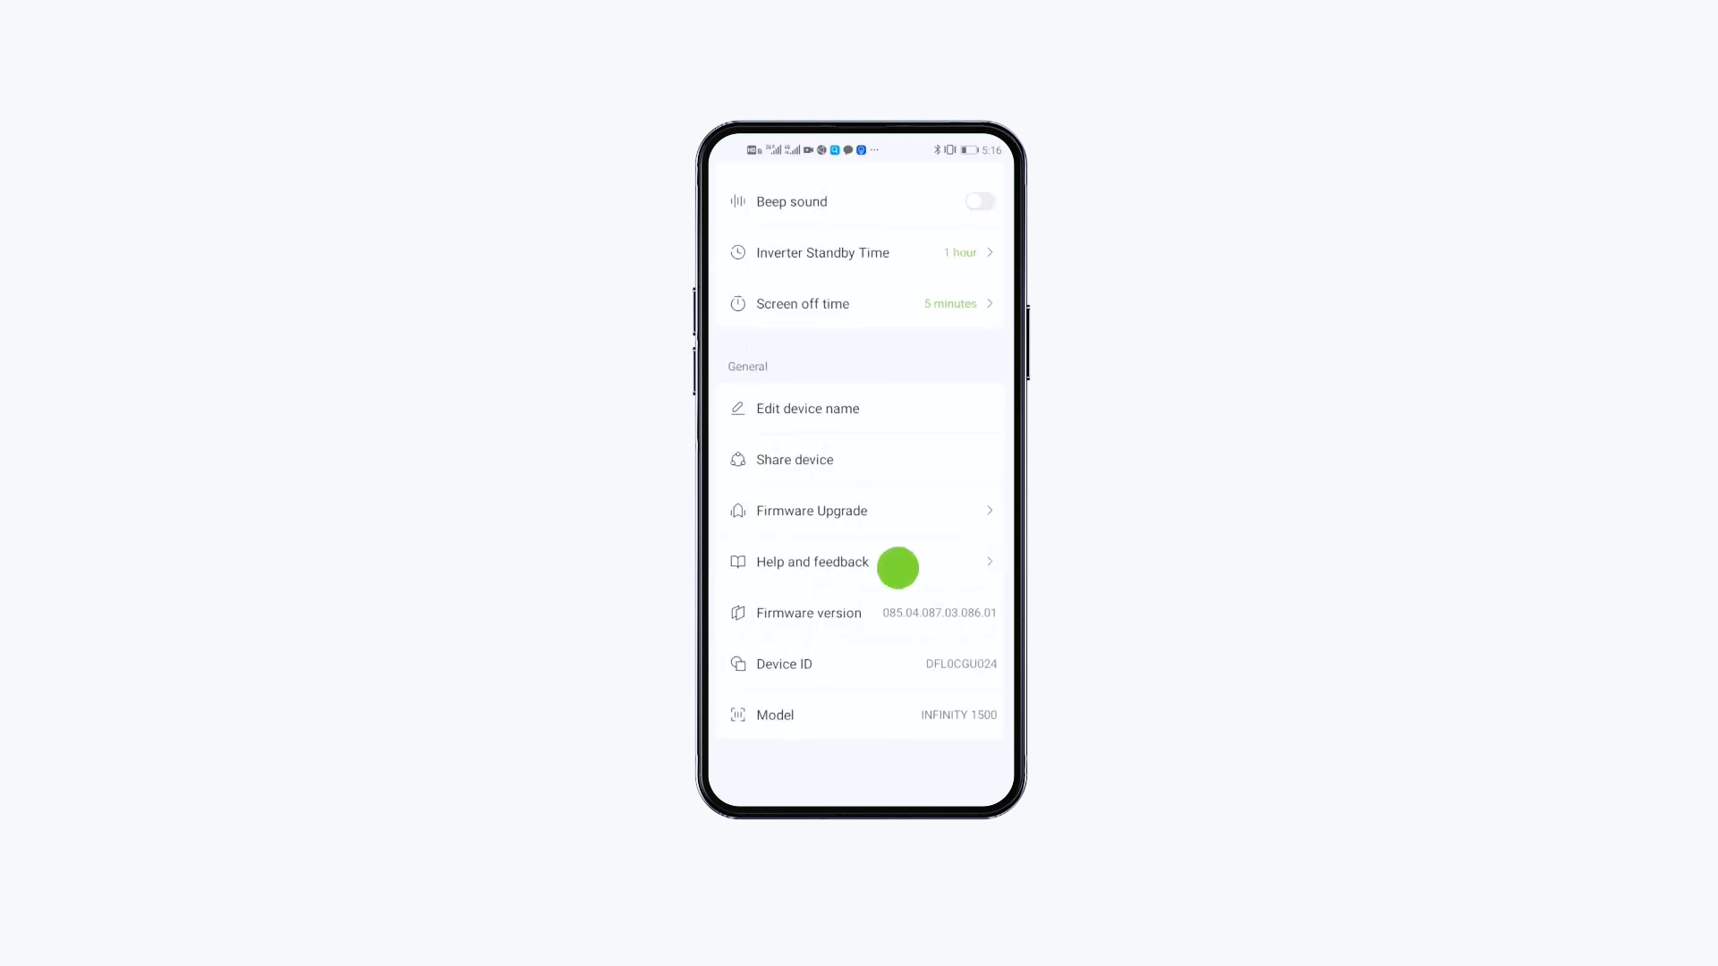
Open Help and feedback and browse the portable power station FAQ questions.
click(813, 562)
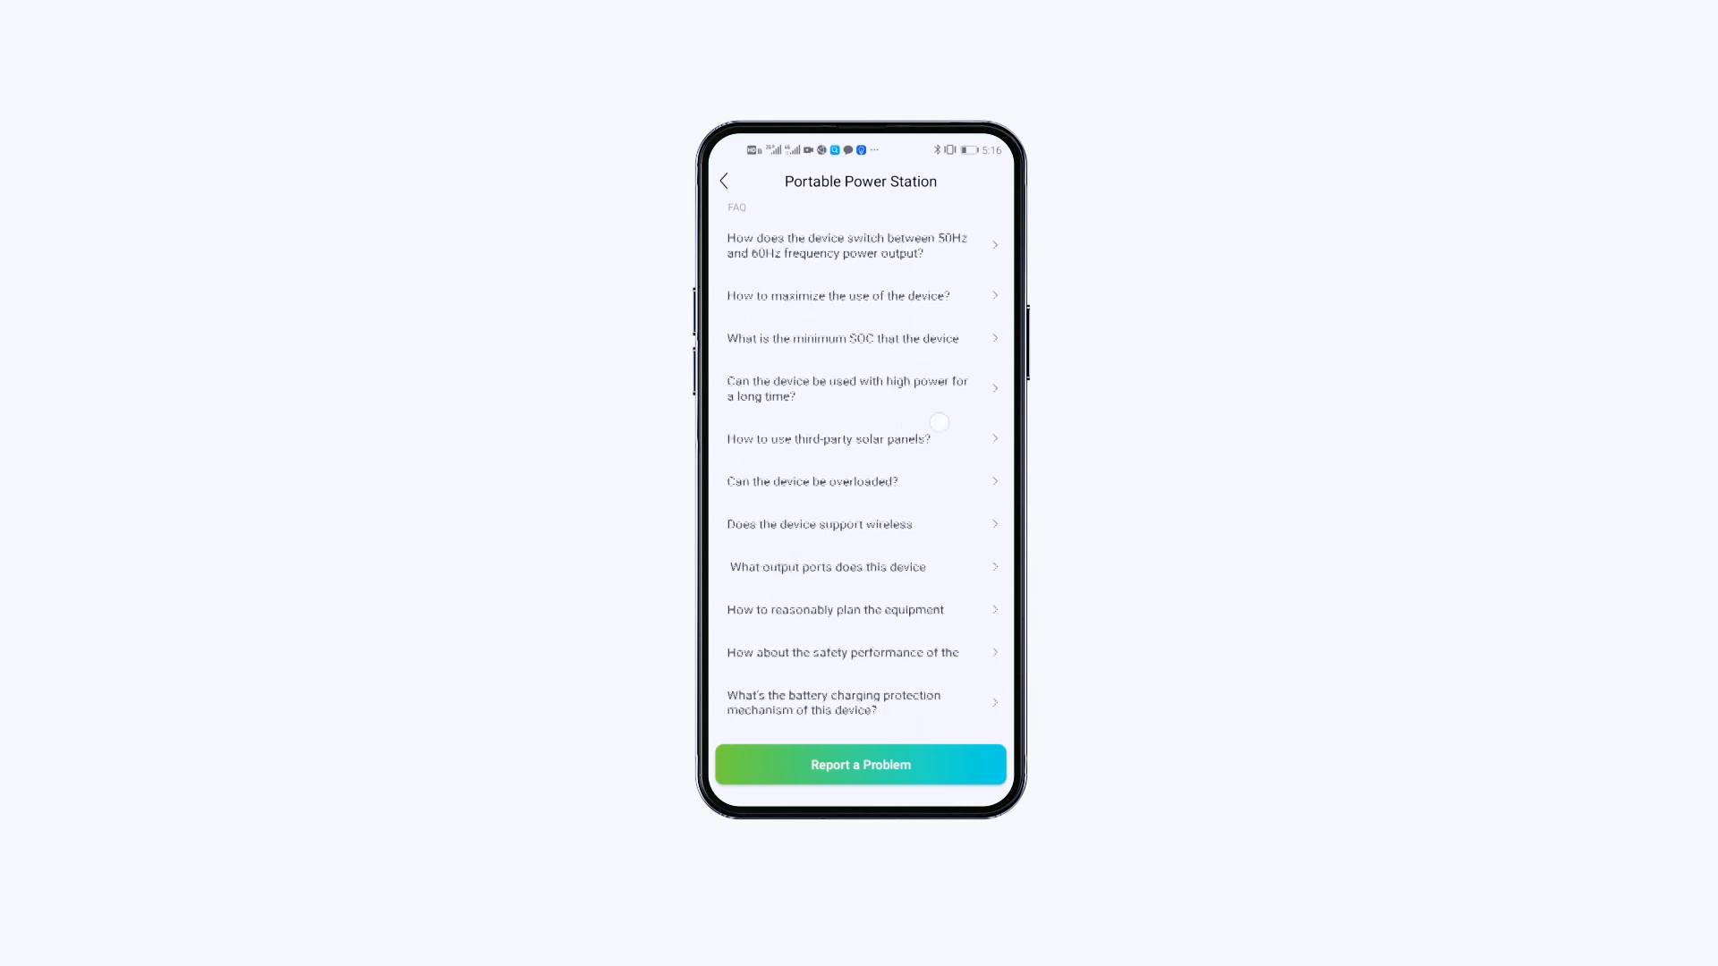
scroll(up, 3)
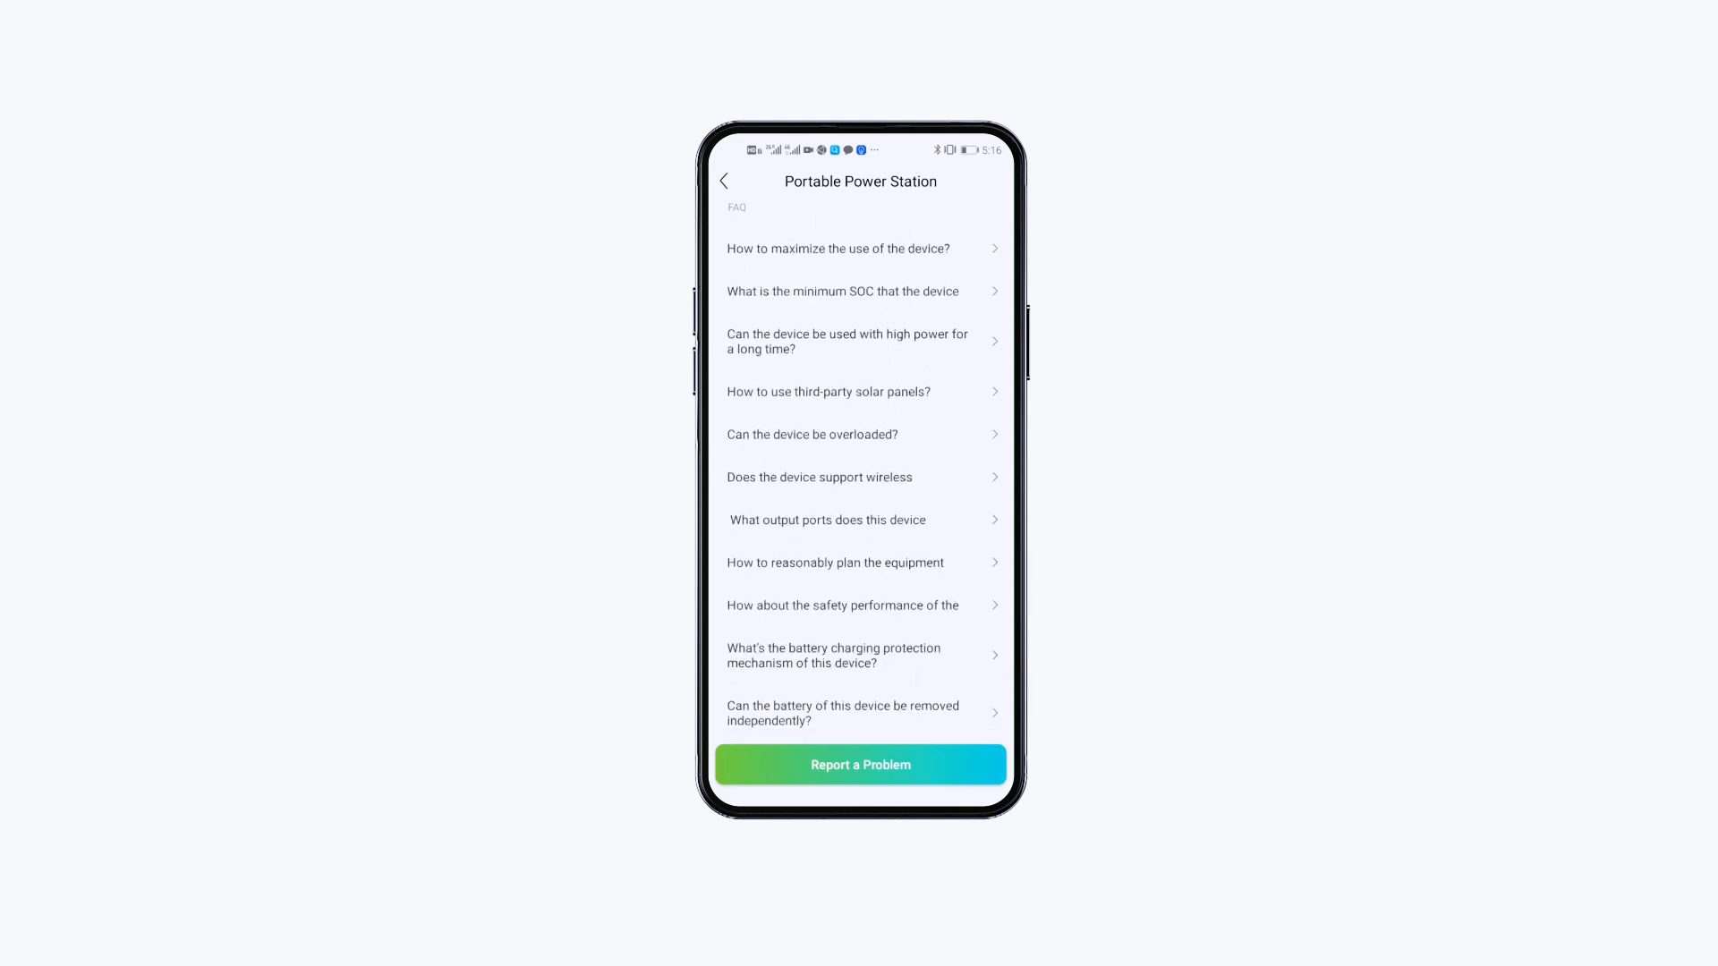